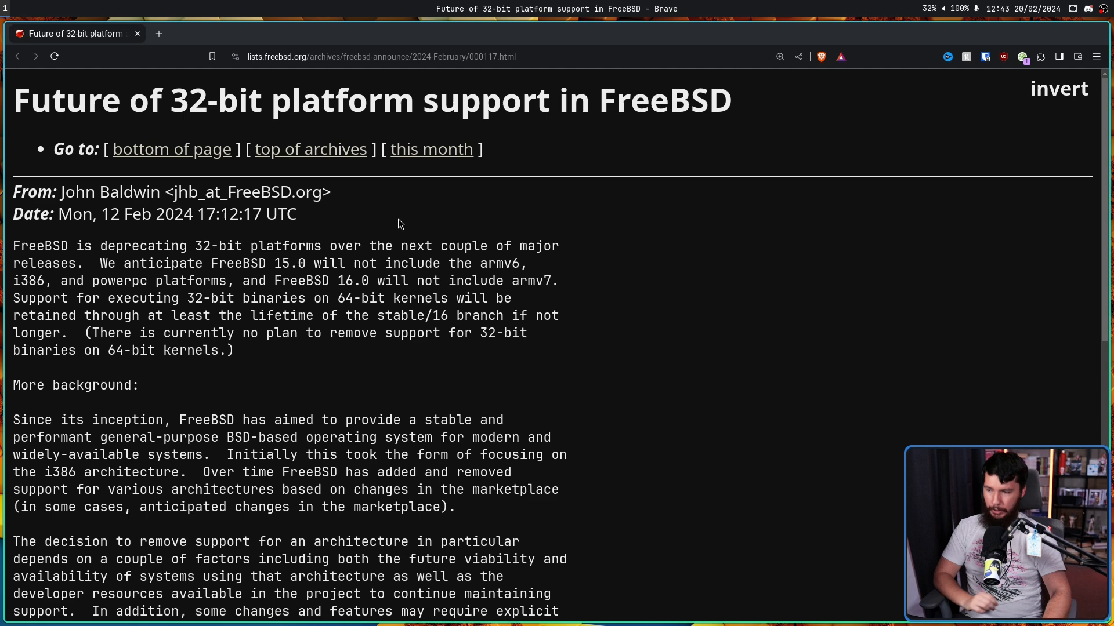
Zoom the FreeBSD deprecation announcement to 250% and scroll into its opening paragraphs
{"action": "left_click", "coordinate": [780, 57]}
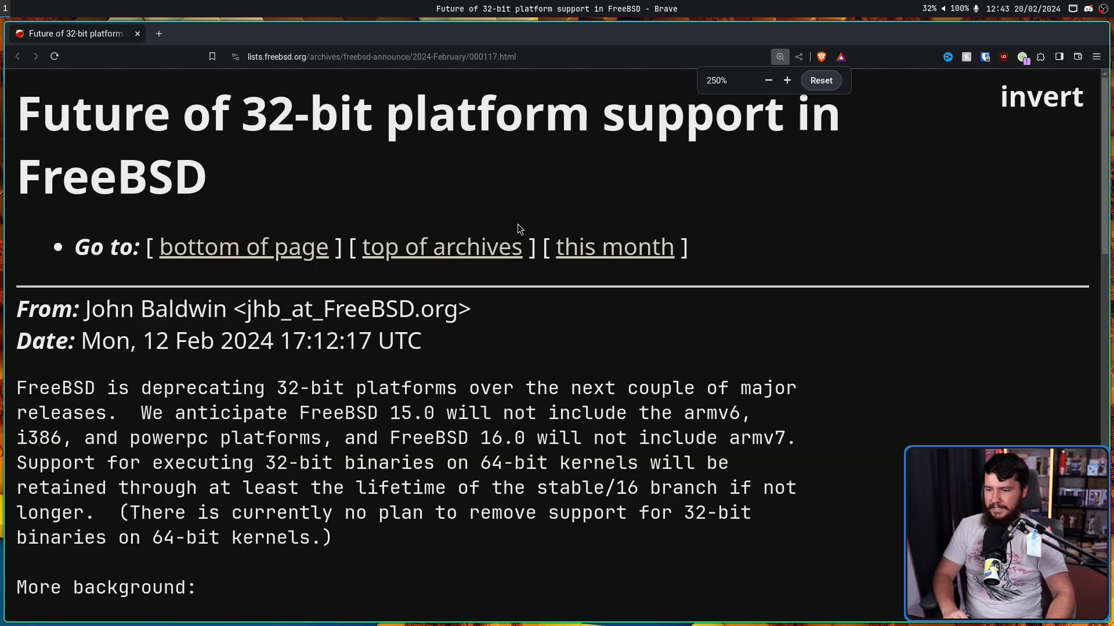
{"action": "scroll", "scroll_direction": "down", "scroll_amount": 3}
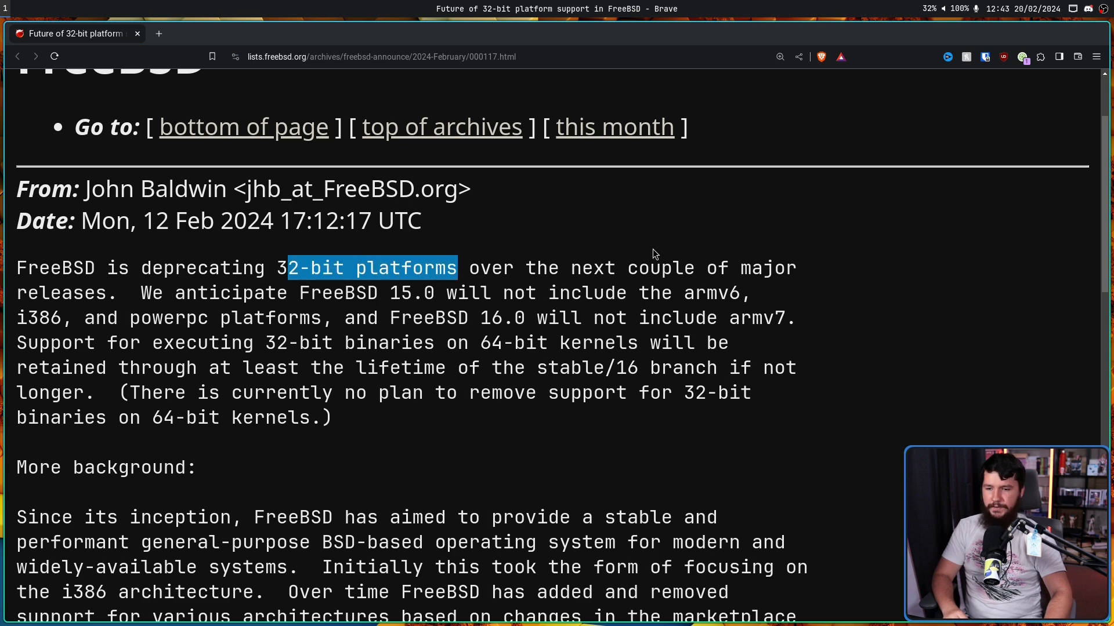
{"action": "middle_click", "coordinate": [688, 245]}
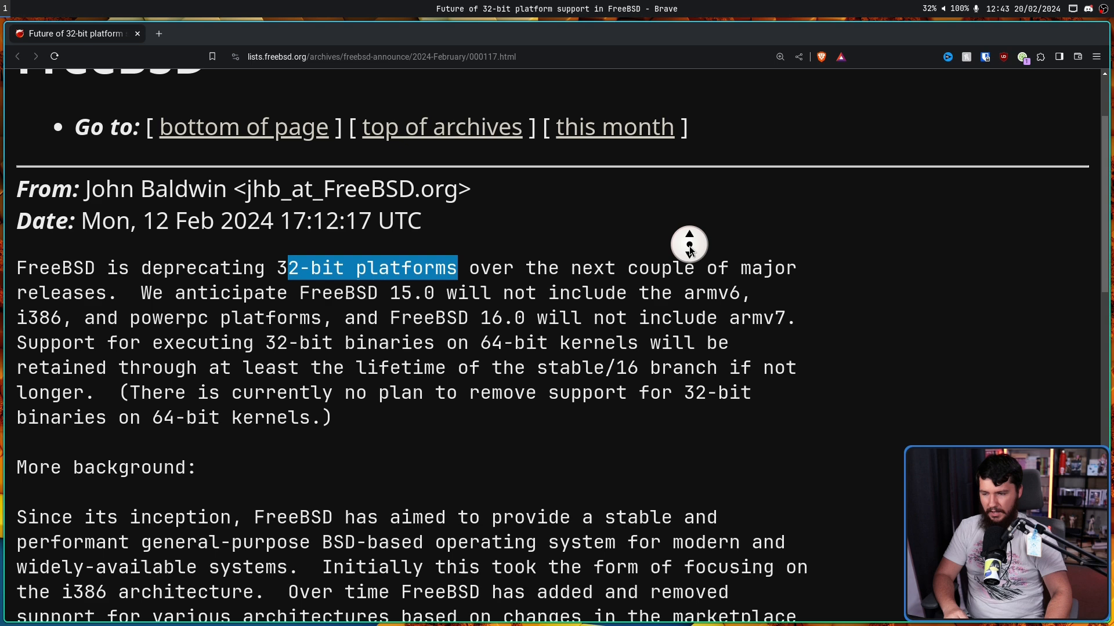
{"action": "scroll", "scroll_direction": "down", "scroll_amount": 3}
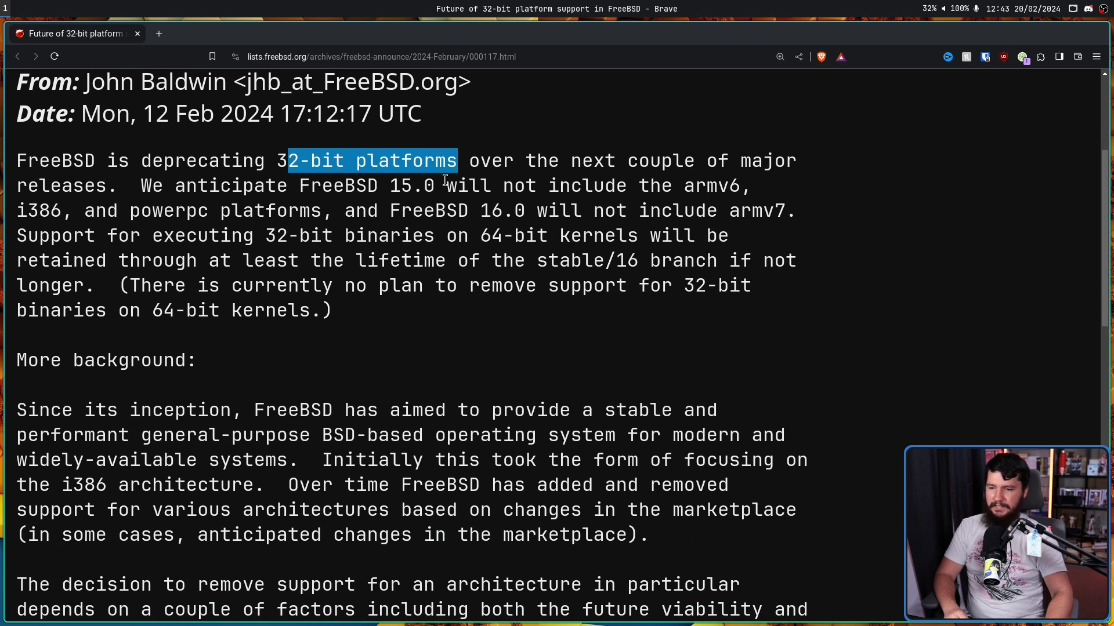
{"action": "mouse_move", "coordinate": [693, 175]}
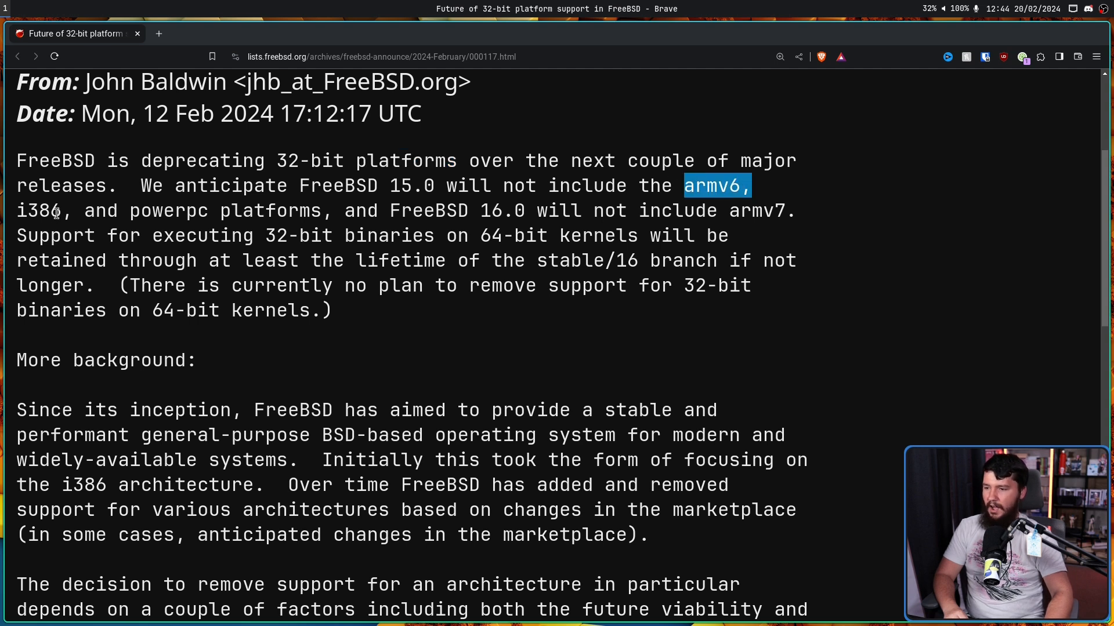
{"action": "mouse_move", "coordinate": [321, 206]}
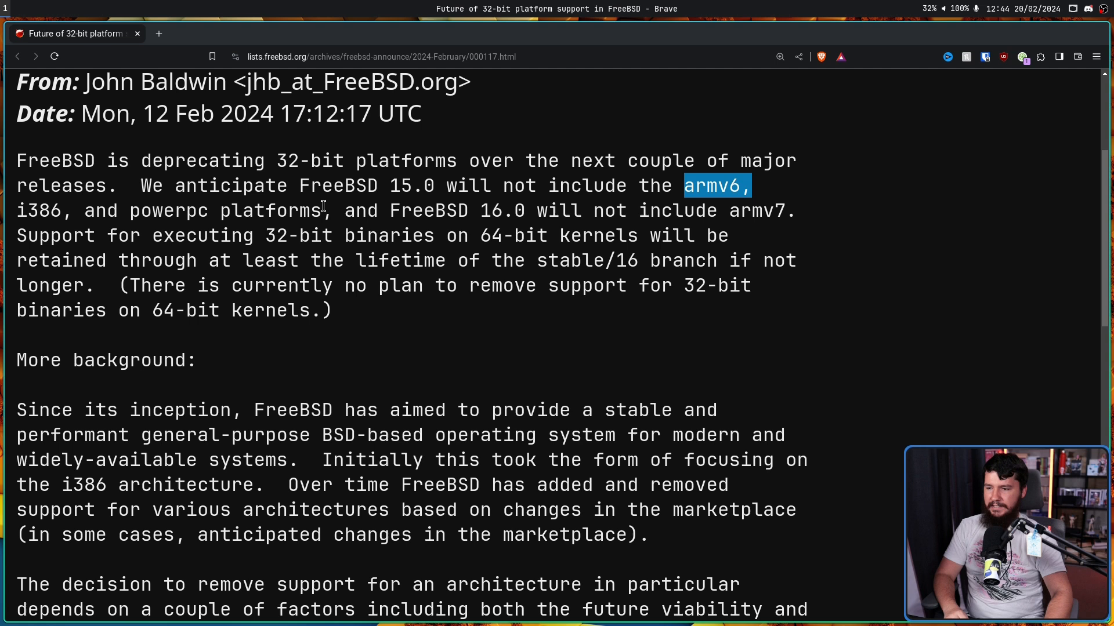
{"action": "mouse_move", "coordinate": [510, 194]}
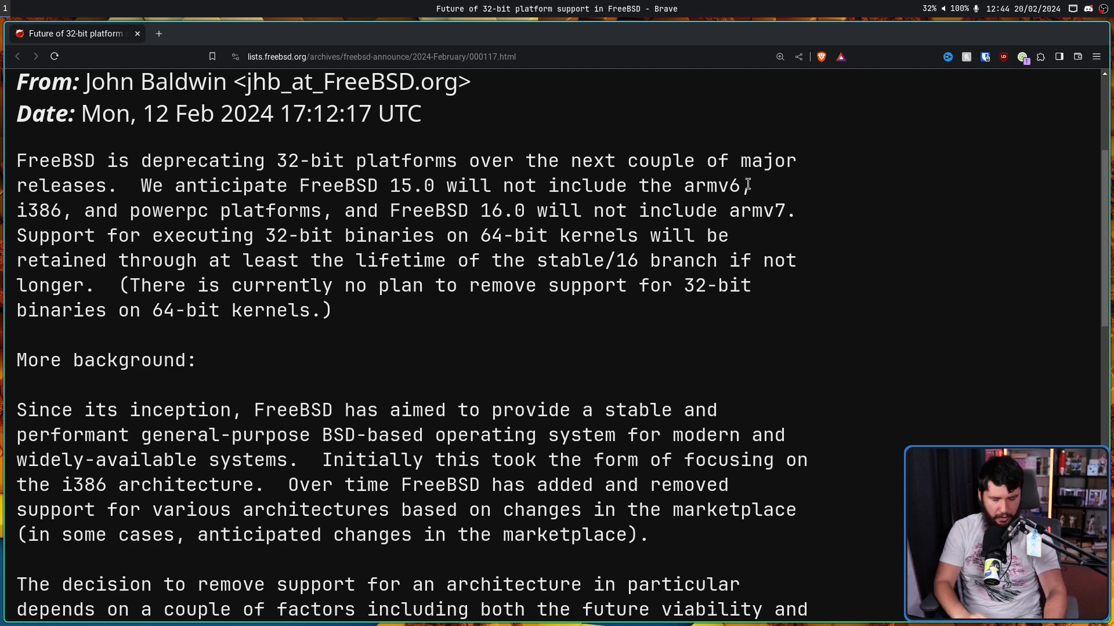
Highlight platform names such as armv7 in the announcement while reading
{"action": "double_click", "coordinate": [757, 211]}
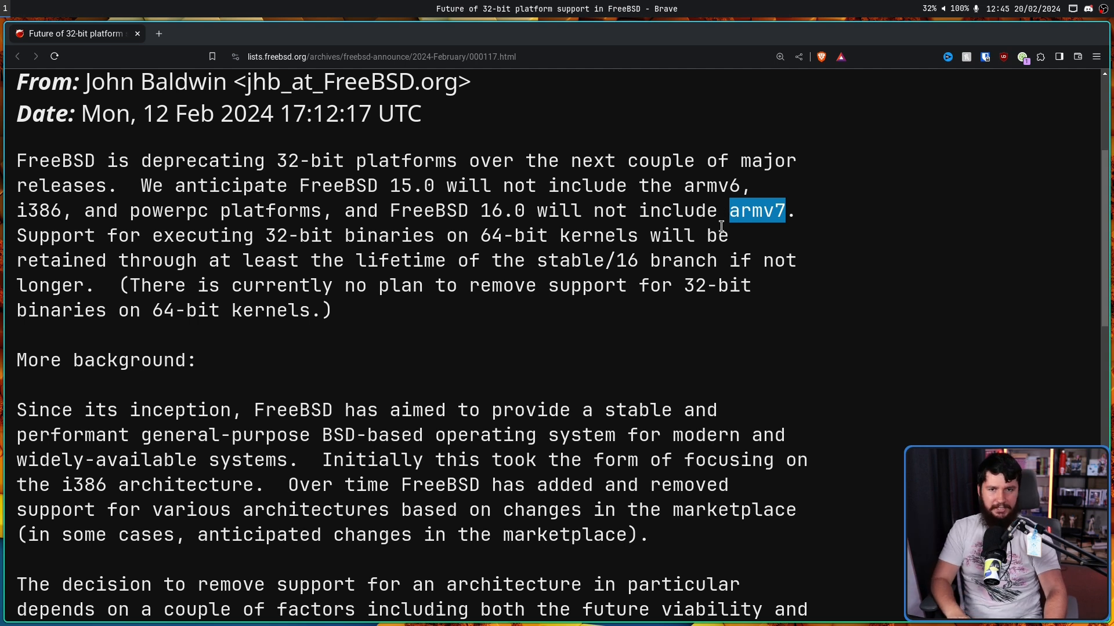
{"action": "left_click", "coordinate": [156, 235]}
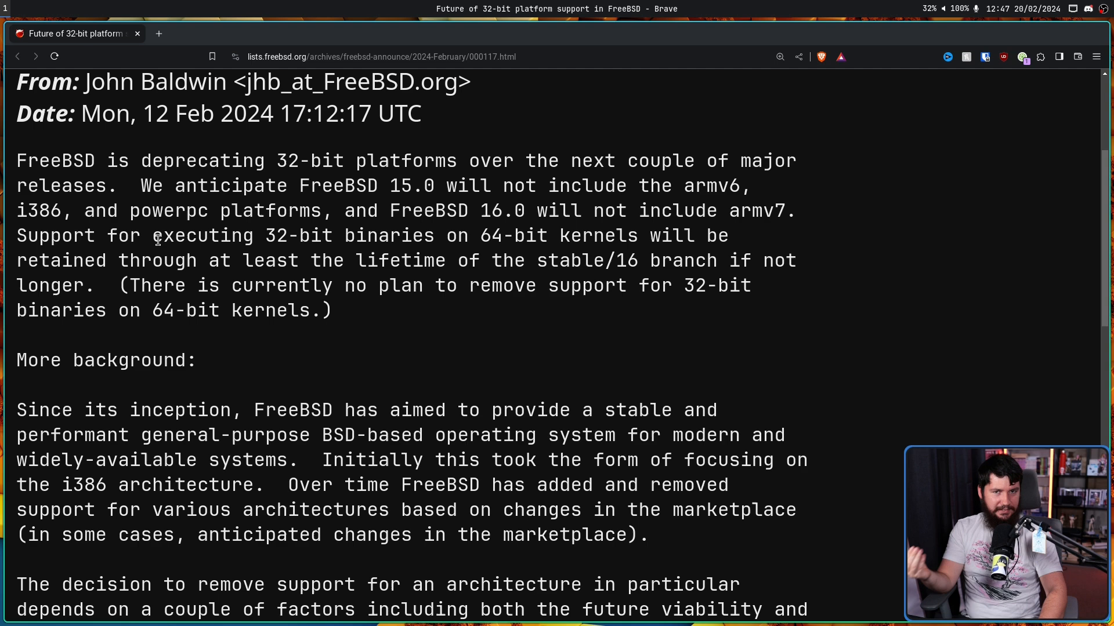
{"action": "mouse_move", "coordinate": [226, 165]}
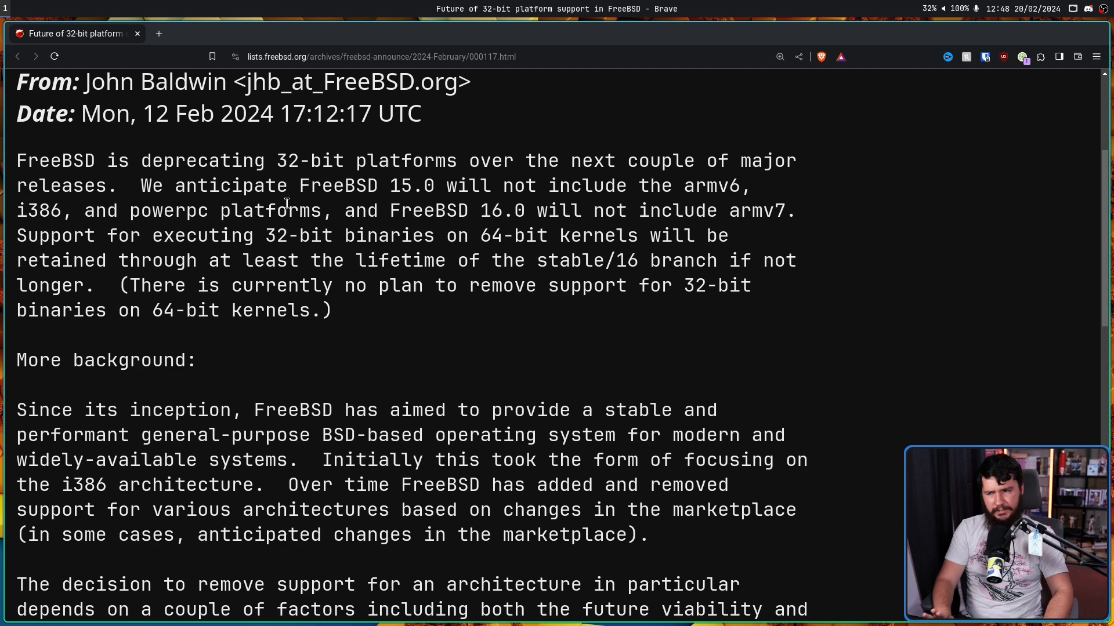
{"action": "mouse_move", "coordinate": [284, 194]}
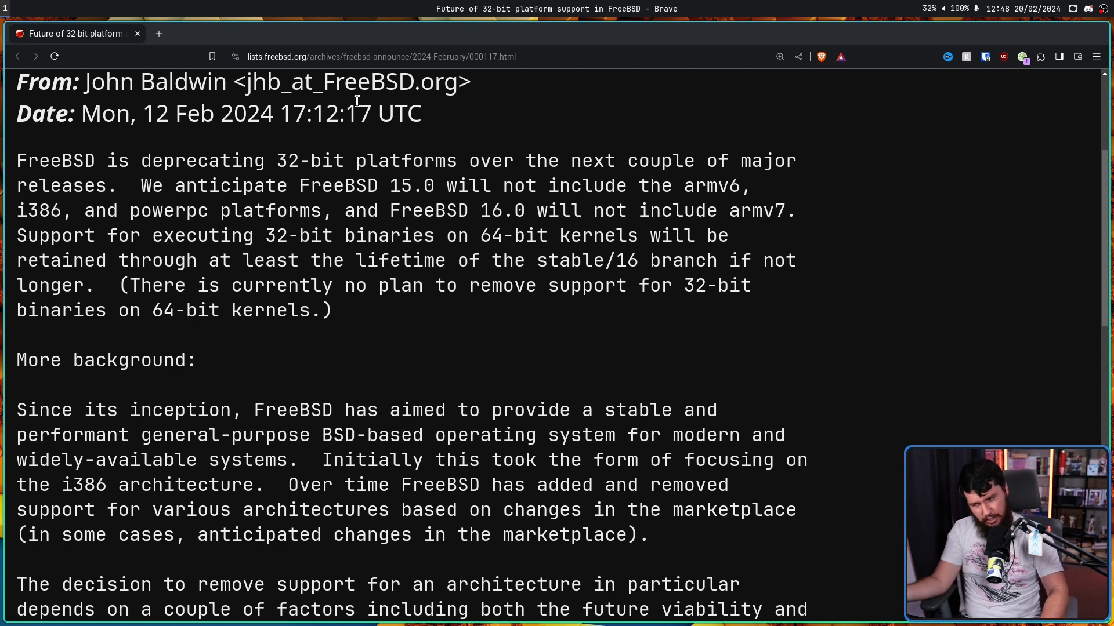
{"action": "double_click", "coordinate": [301, 160]}
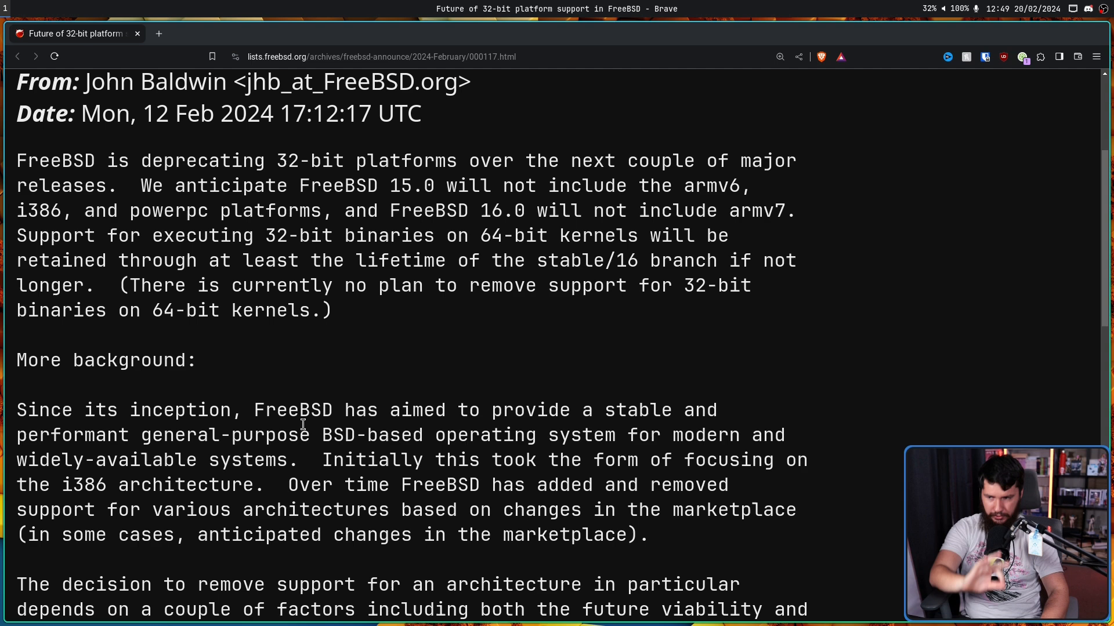
{"action": "mouse_move", "coordinate": [258, 205]}
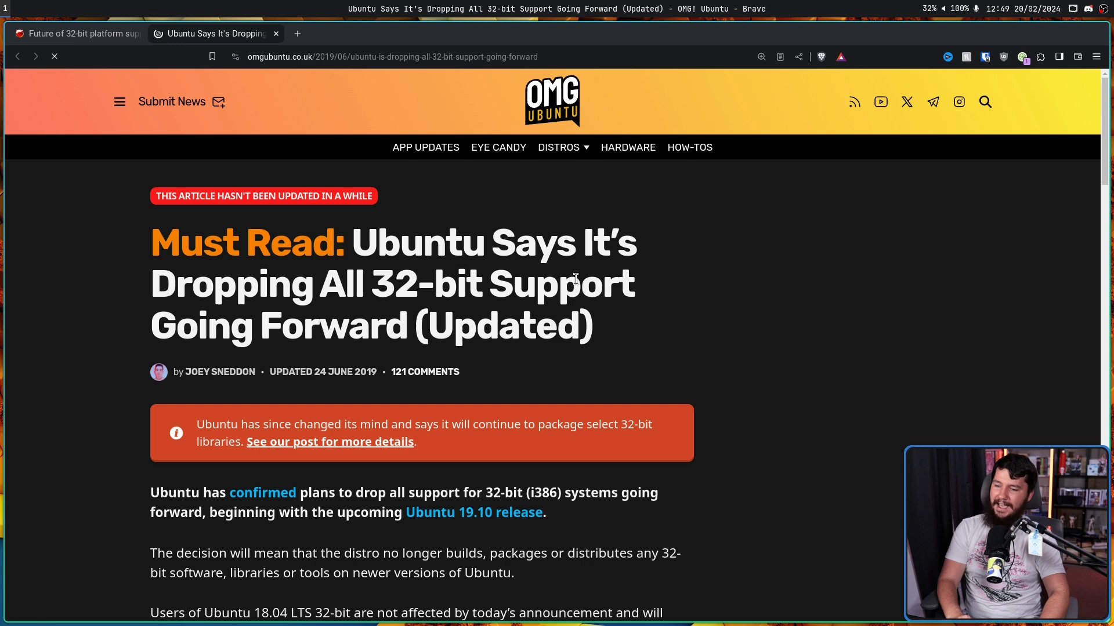
Select a phrase in the OMG! Ubuntu article, then return to the FreeBSD 32-bit announcement tab
{"action": "left_click_drag", "start_coordinate": [237, 284], "coordinate": [481, 284]}
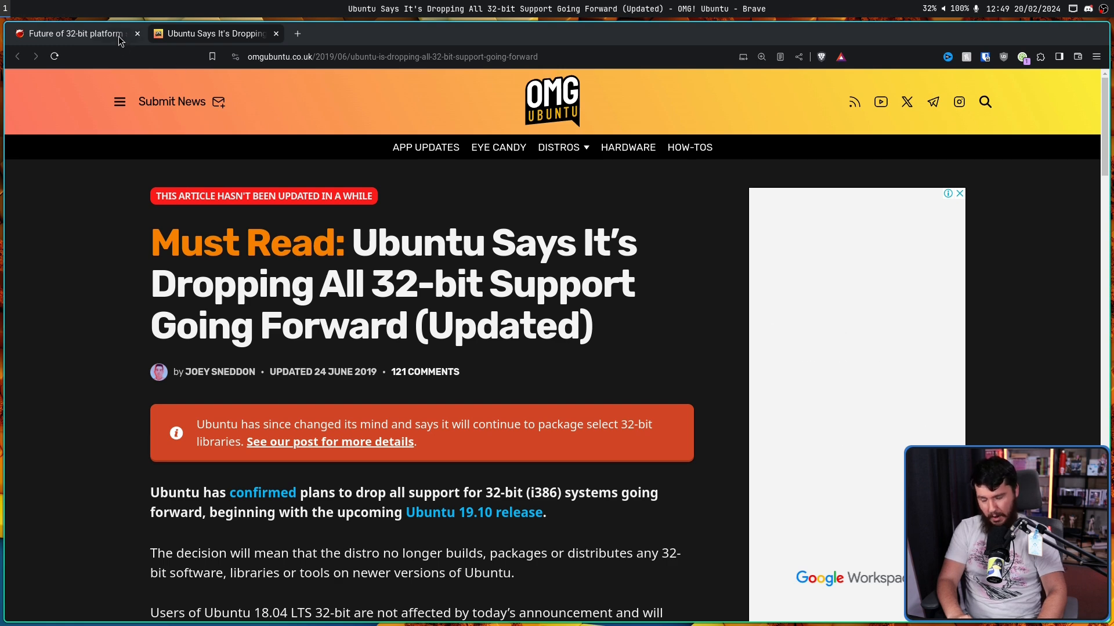
{"action": "mouse_move", "coordinate": [71, 34]}
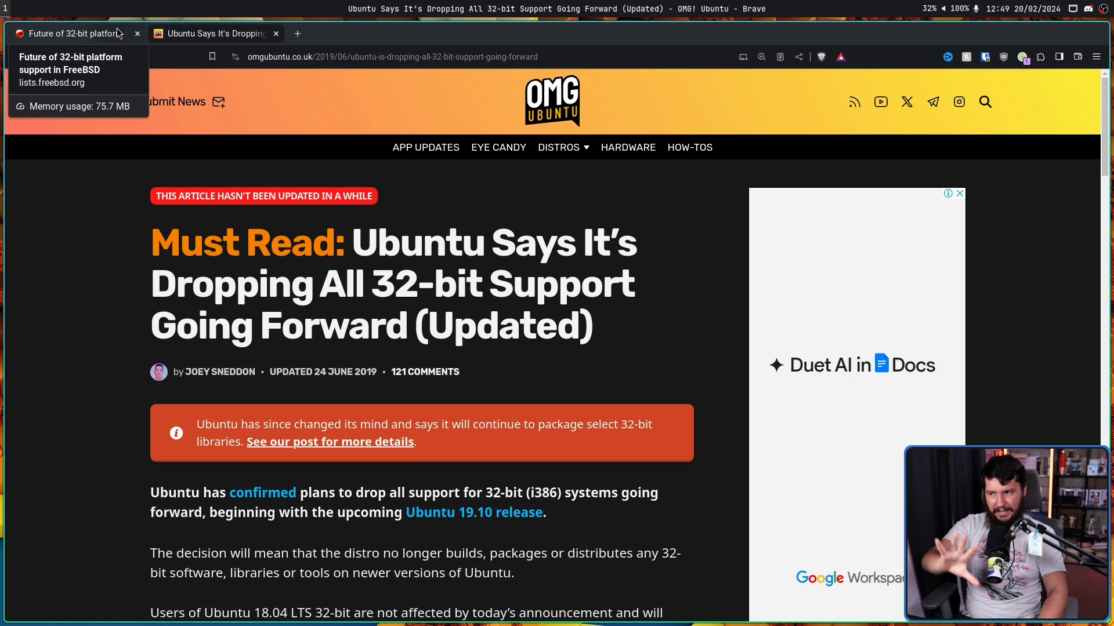
{"action": "left_click", "coordinate": [70, 33]}
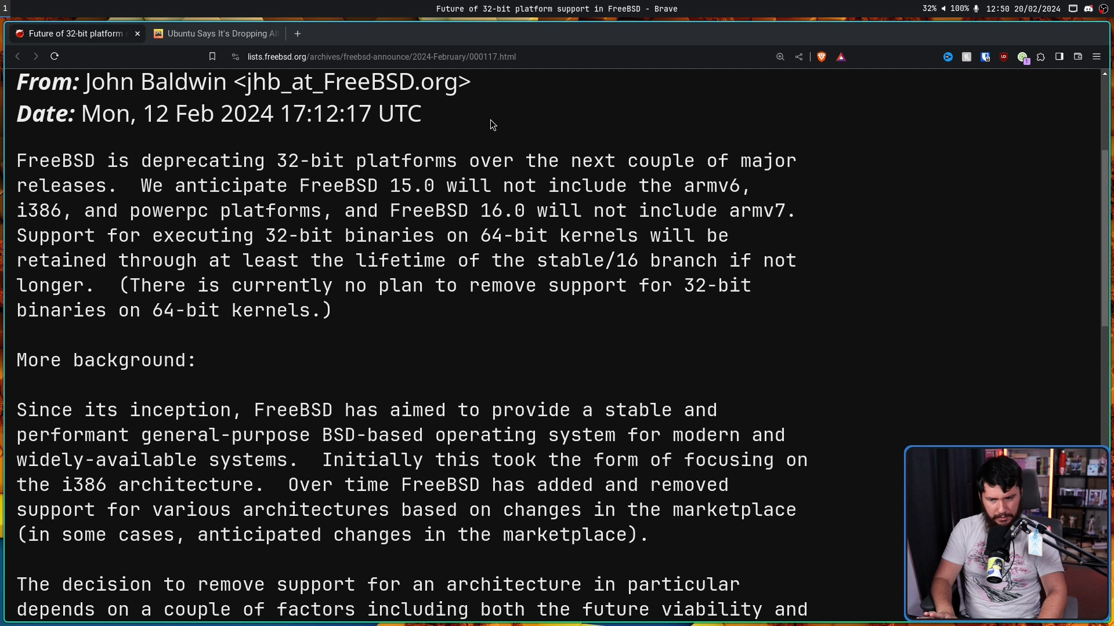
{"action": "mouse_move", "coordinate": [836, 255]}
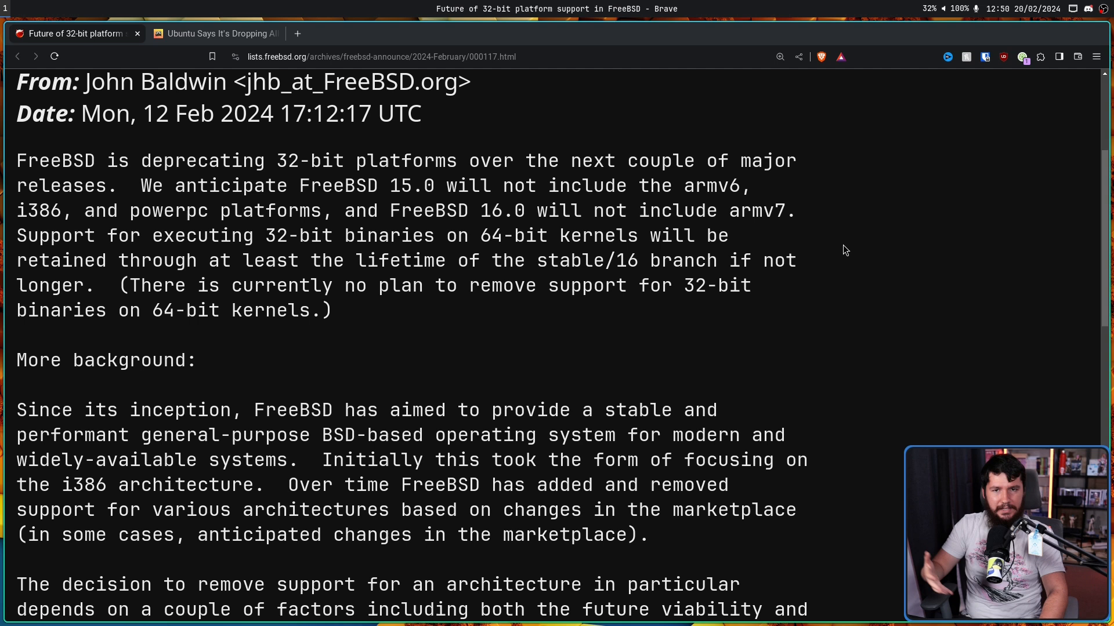
{"action": "mouse_move", "coordinate": [929, 271]}
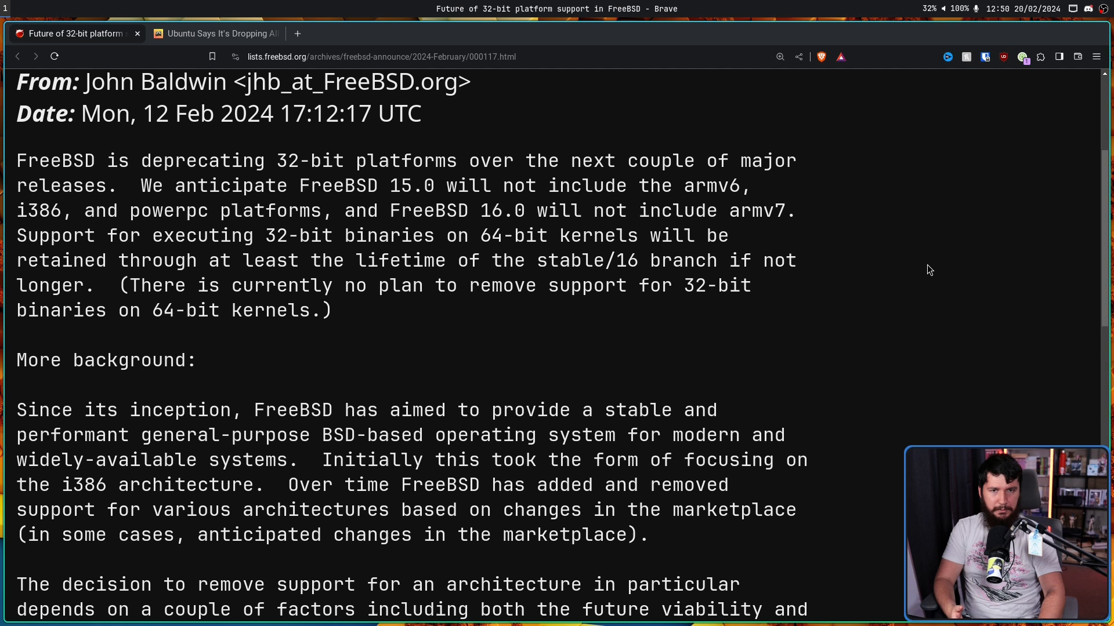
{"action": "mouse_move", "coordinate": [923, 264]}
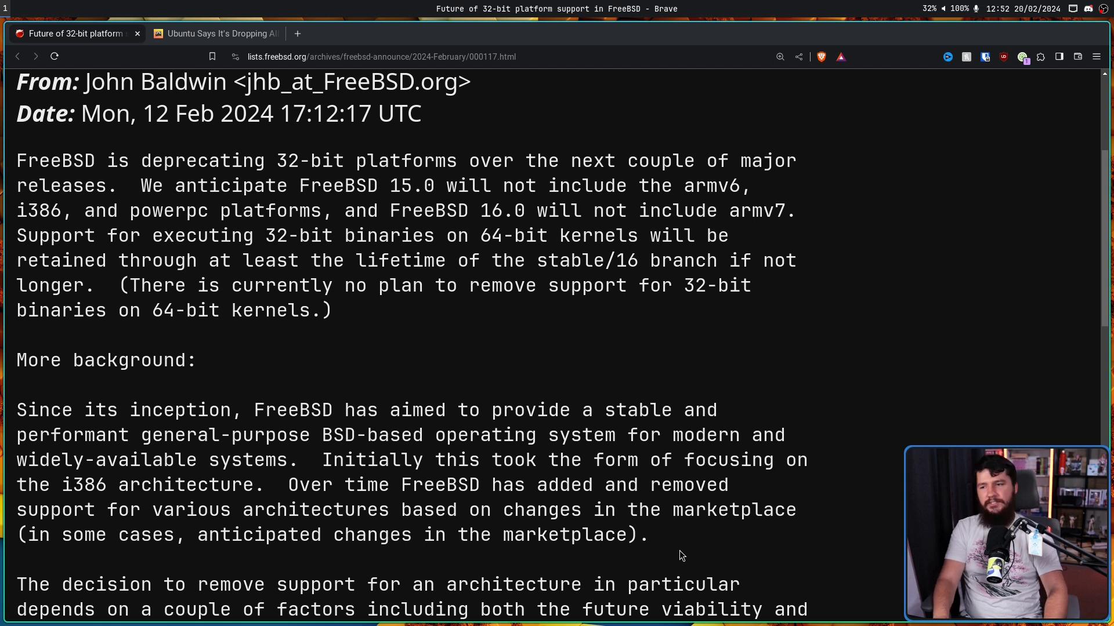
Switch back to the OMG! Ubuntu 32-bit support article tab
{"action": "left_click", "coordinate": [213, 34]}
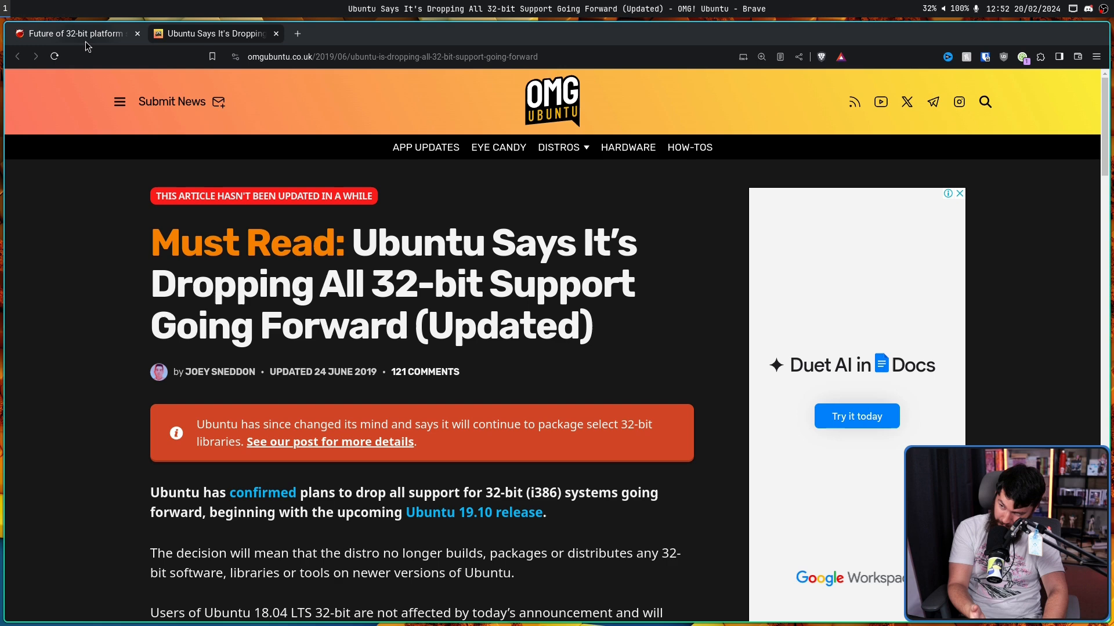
Move on toward the FreeBSD Project homepage in a third tab
{"action": "left_click", "coordinate": [70, 34]}
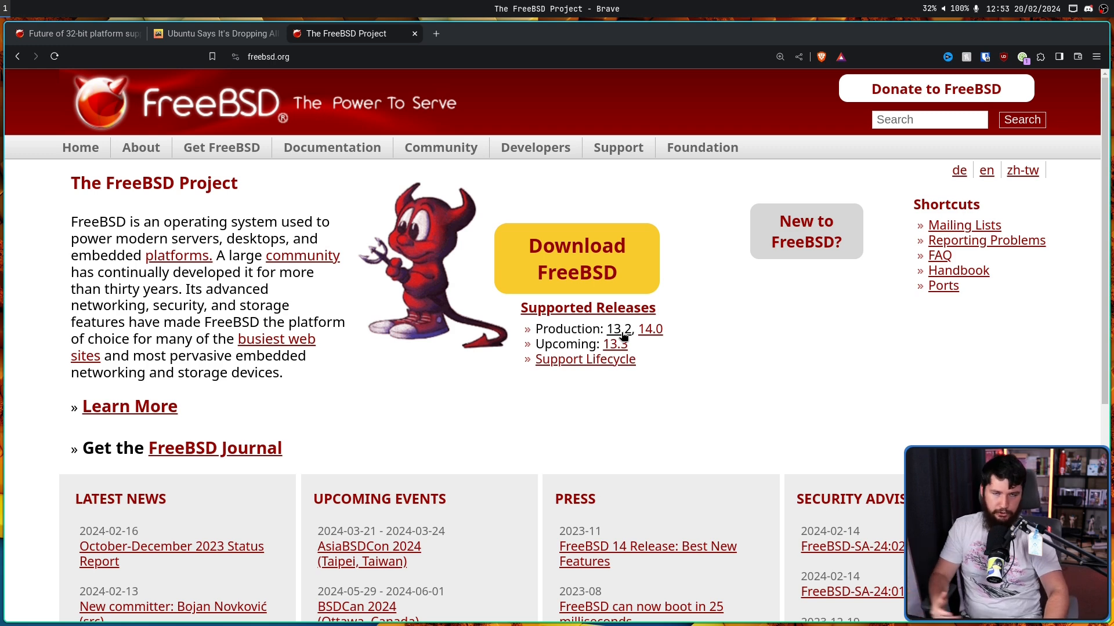
{"action": "mouse_move", "coordinate": [562, 406]}
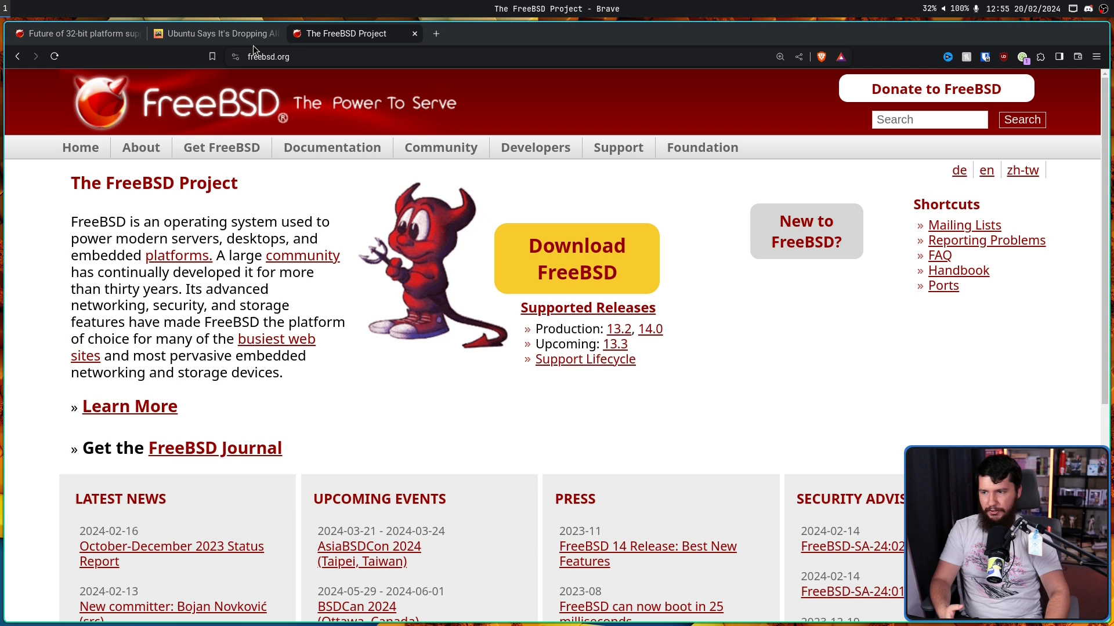
Return to the 'Future of 32-bit platform support in FreeBSD' tab
{"action": "left_click", "coordinate": [71, 34]}
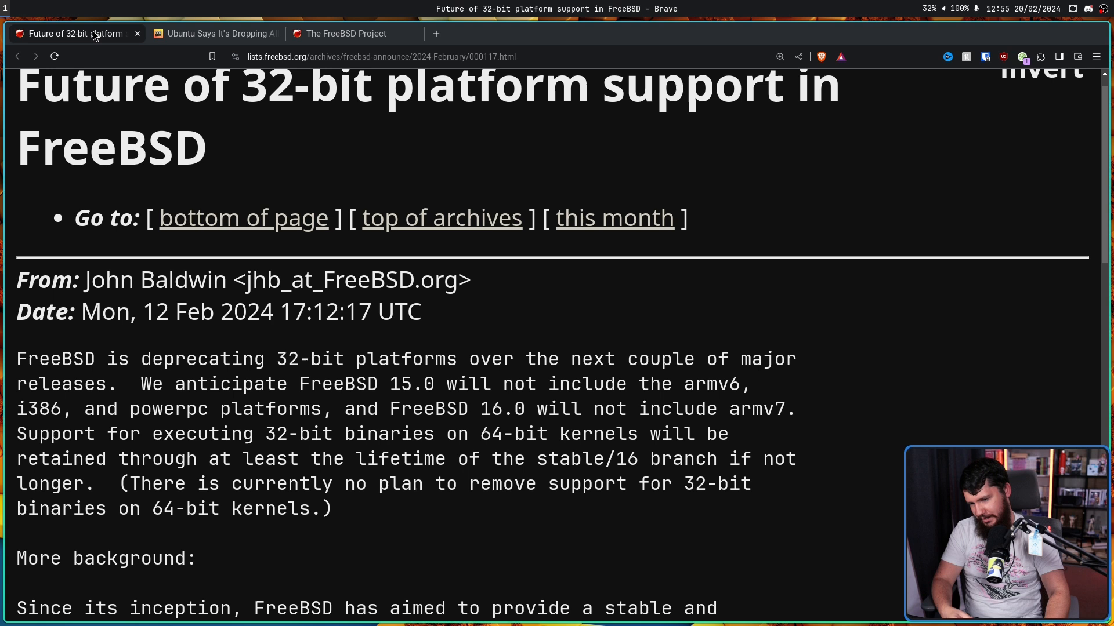
{"action": "mouse_move", "coordinate": [602, 338]}
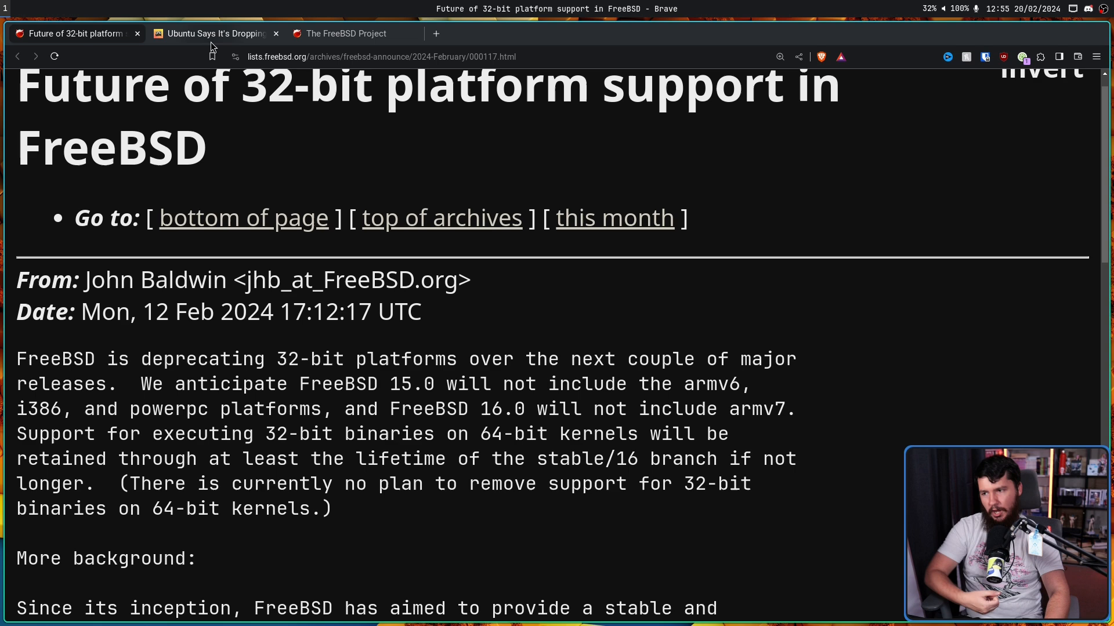
Glance at the Ubuntu article tab, then go back to the FreeBSD announcement's background section
{"action": "left_click", "coordinate": [213, 33]}
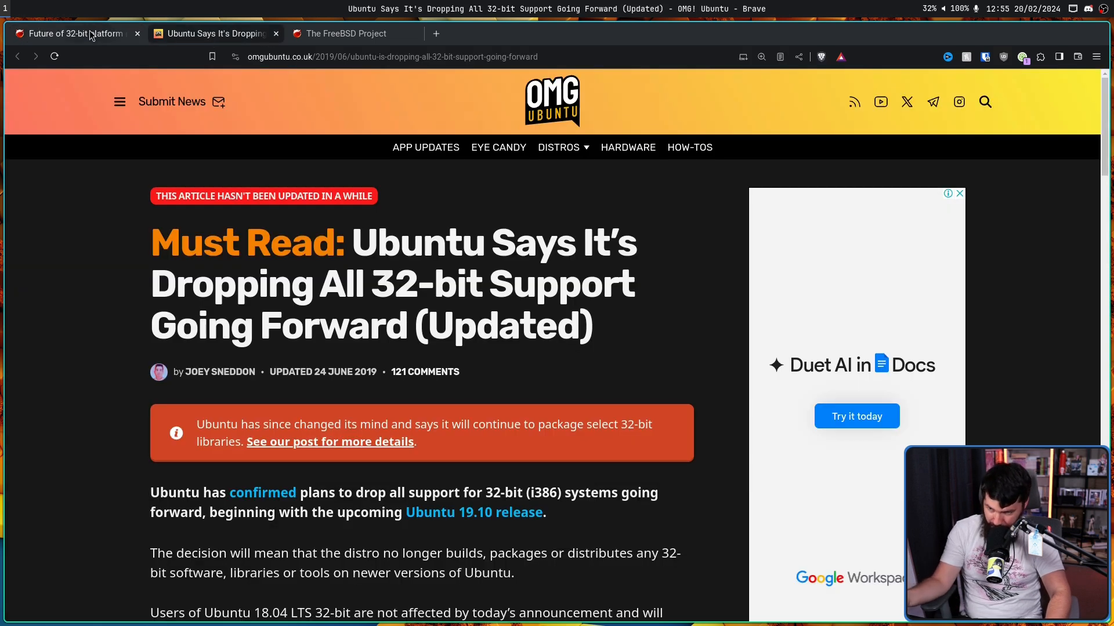
{"action": "left_click", "coordinate": [71, 34]}
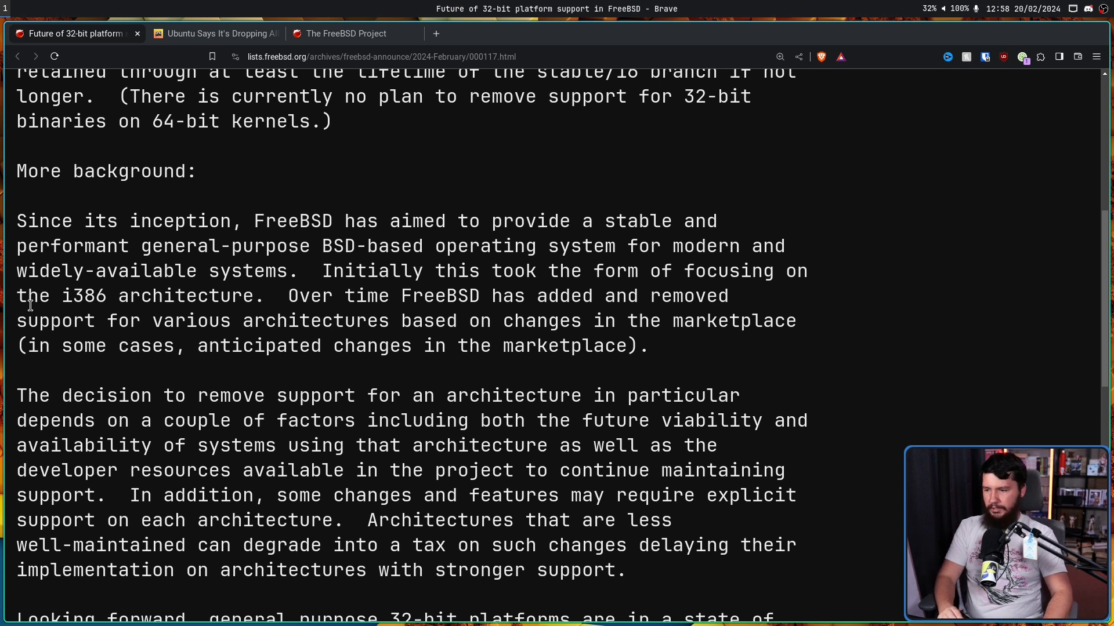
Highlight 'i386 architecture' and 'availability of systems using that architecture' while reading the background
{"action": "double_click", "coordinate": [236, 295]}
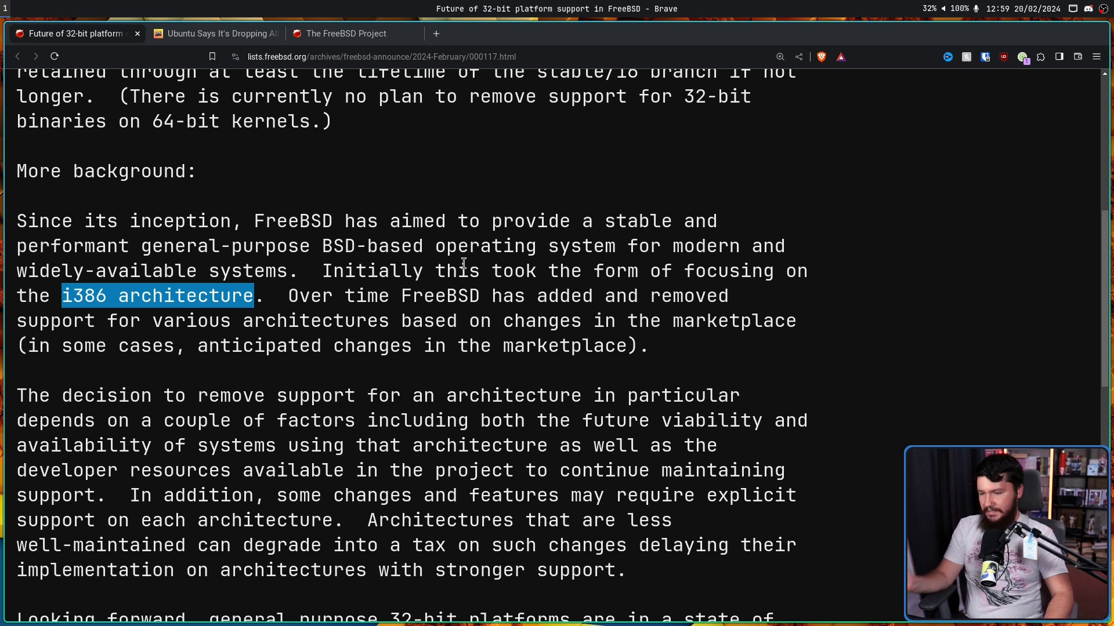
{"action": "mouse_move", "coordinate": [514, 258]}
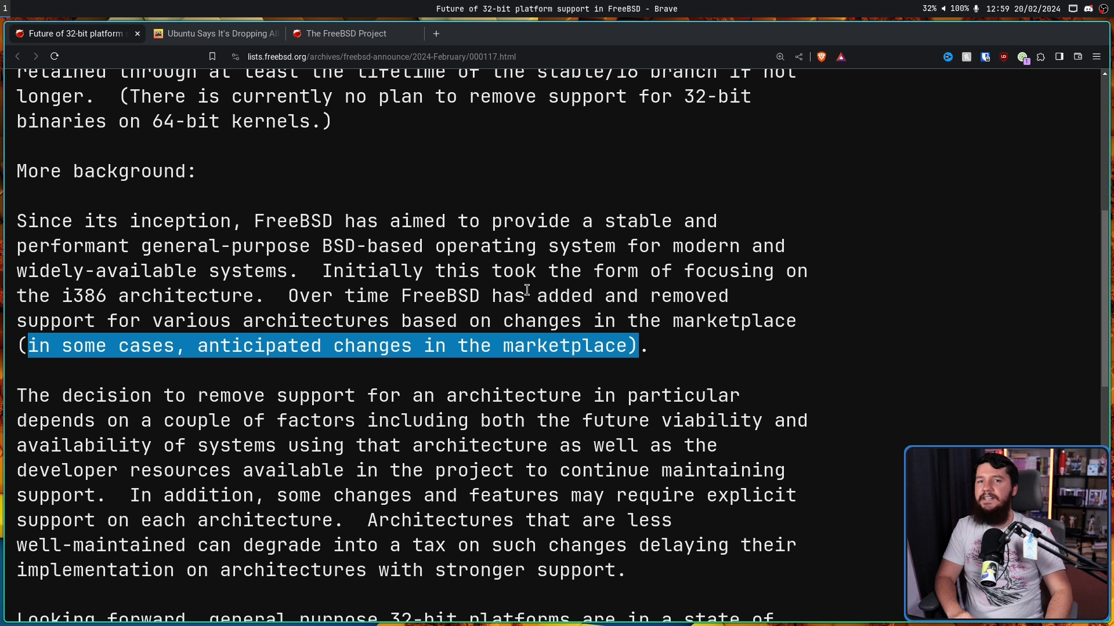
{"action": "scroll", "scroll_direction": "down", "scroll_amount": 3}
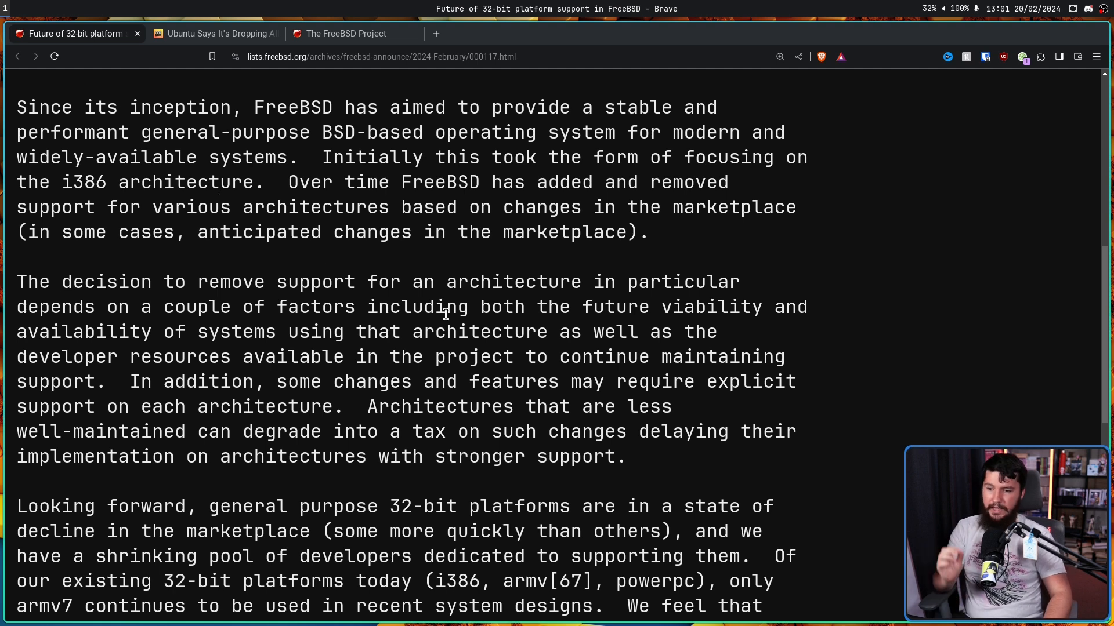
{"action": "mouse_move", "coordinate": [585, 310]}
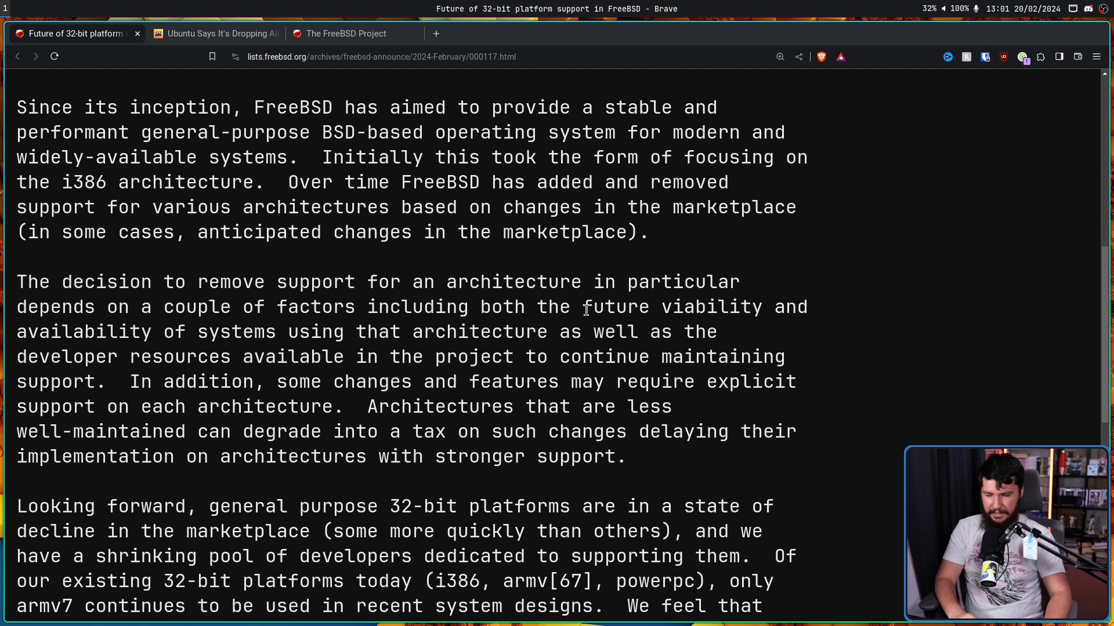
{"action": "left_click_drag", "start_coordinate": [583, 306], "coordinate": [760, 306]}
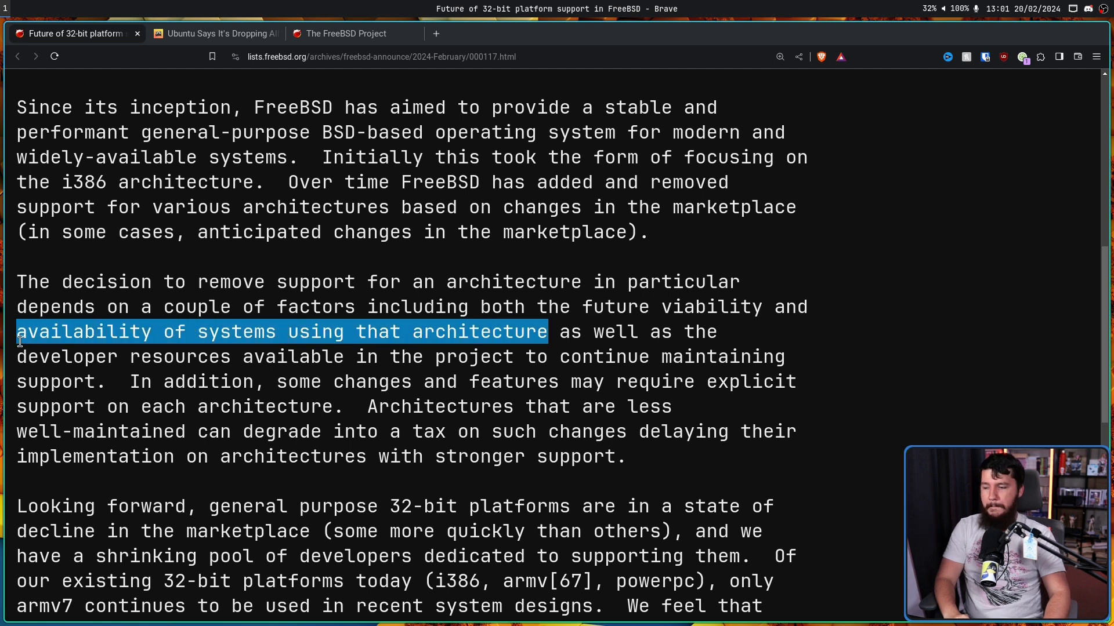
{"action": "mouse_move", "coordinate": [673, 288]}
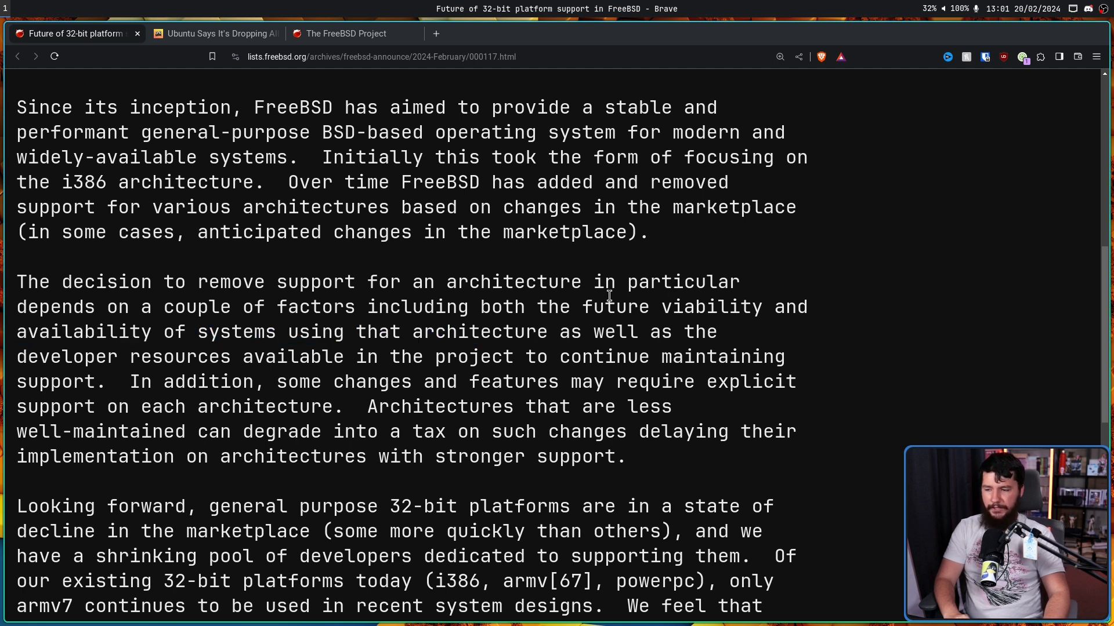
{"action": "mouse_move", "coordinate": [582, 298]}
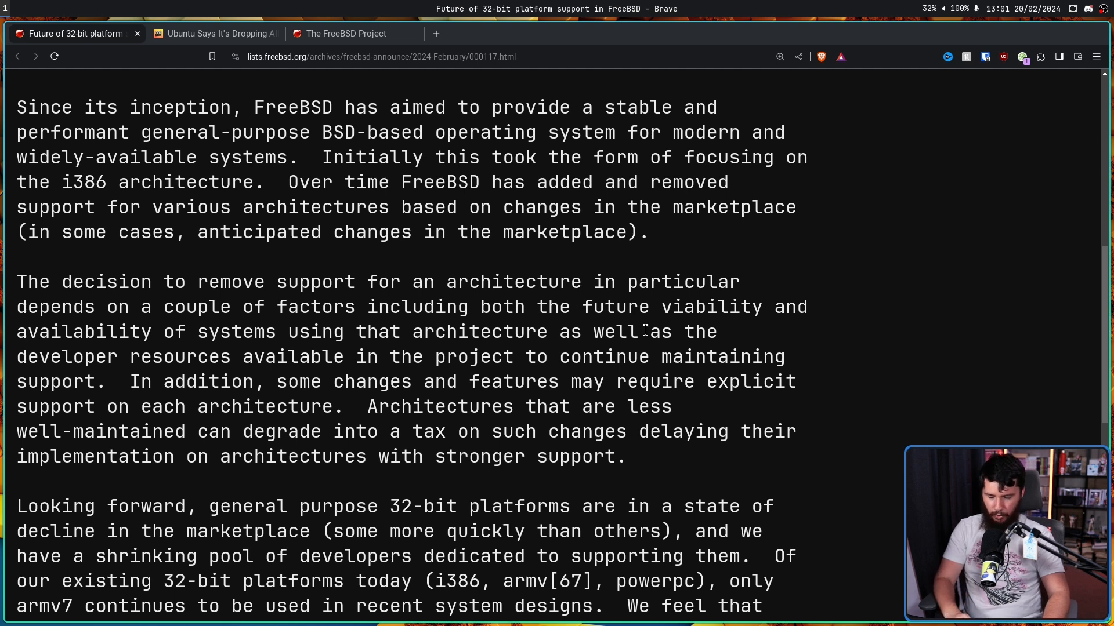
{"action": "mouse_move", "coordinate": [791, 362]}
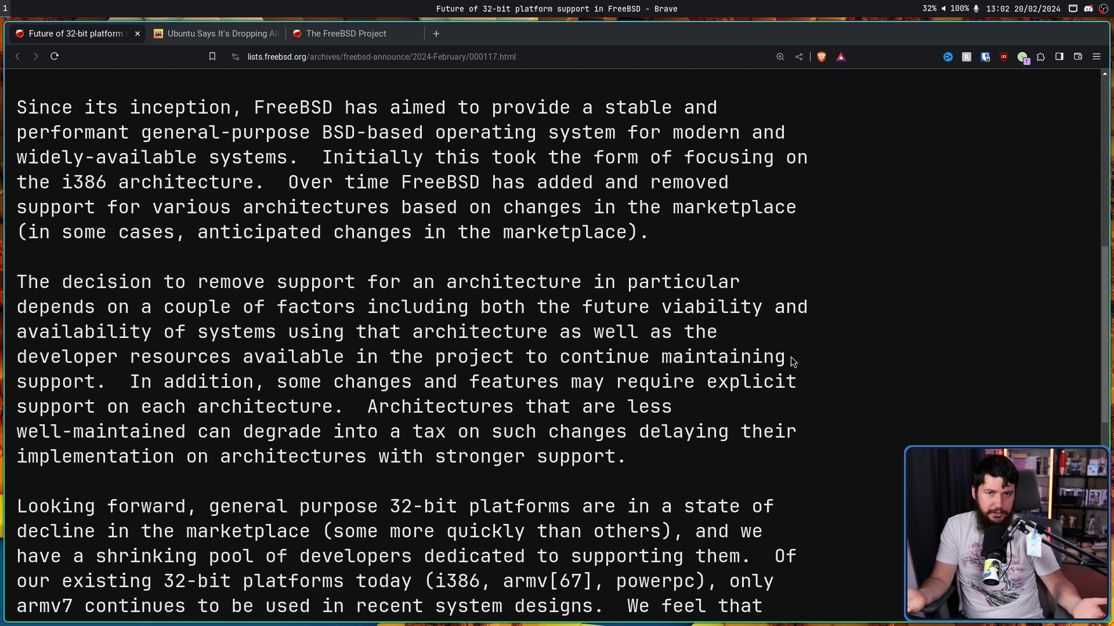
{"action": "mouse_move", "coordinate": [65, 320]}
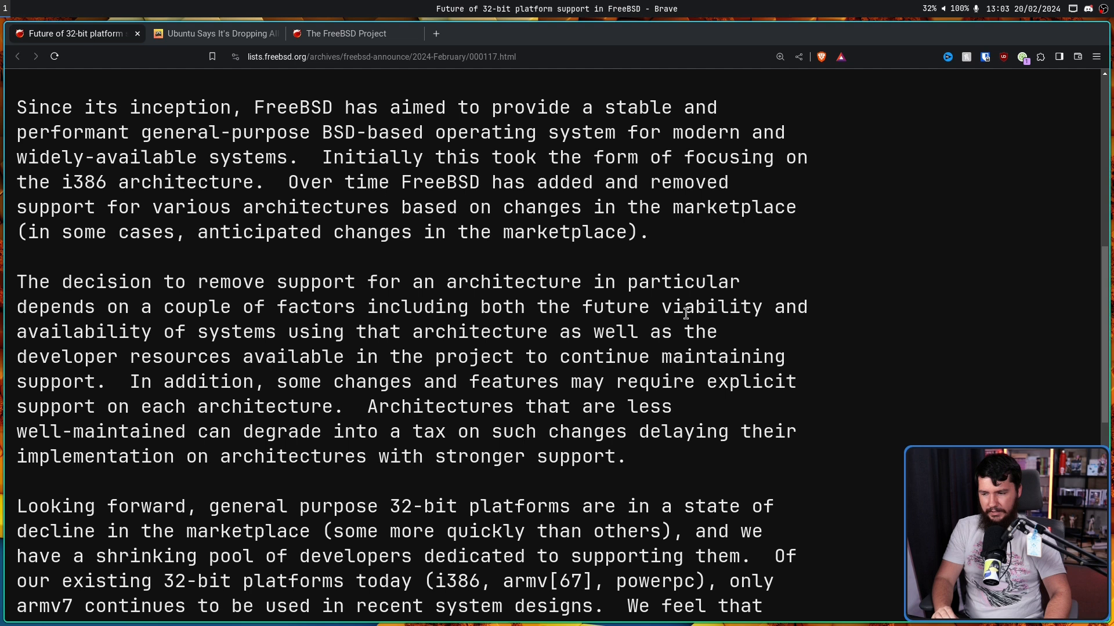
{"action": "mouse_move", "coordinate": [689, 298]}
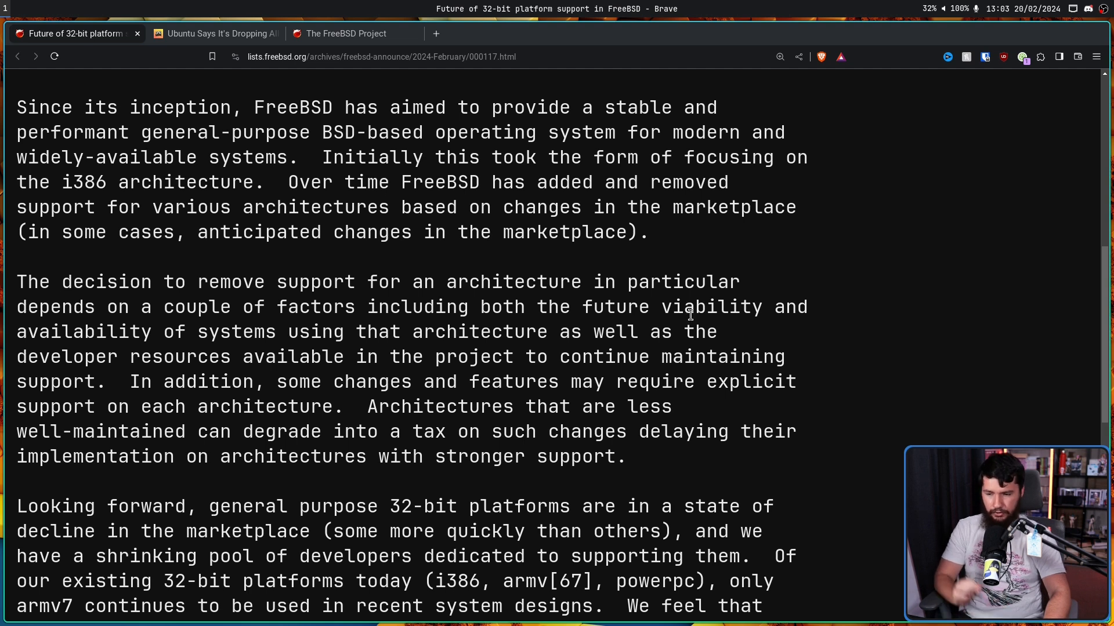
{"action": "mouse_move", "coordinate": [698, 346]}
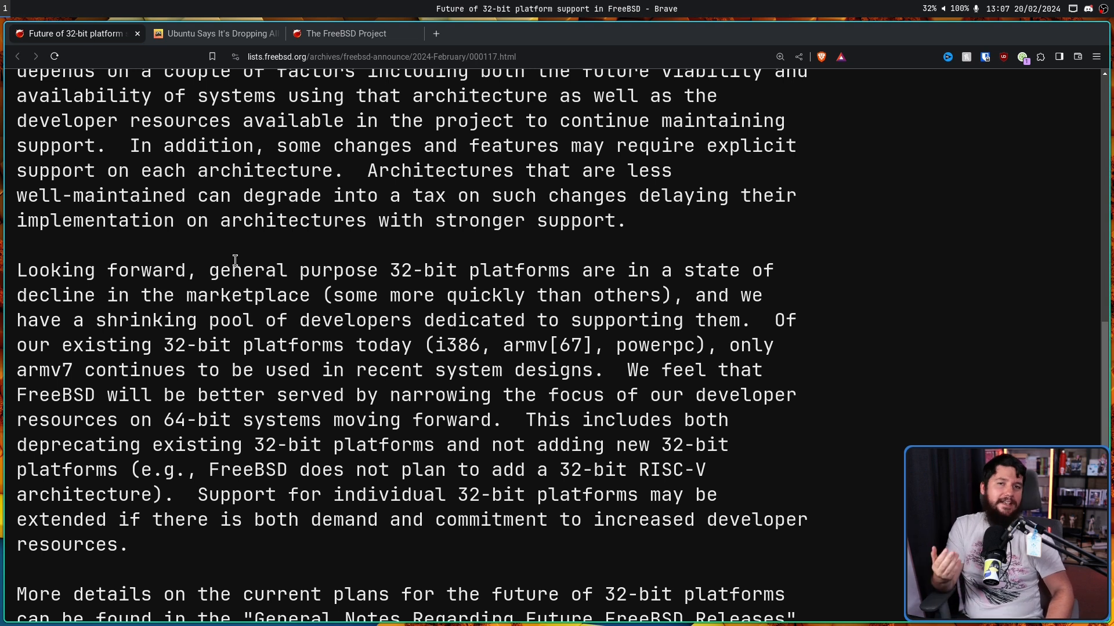
{"action": "mouse_move", "coordinate": [240, 257]}
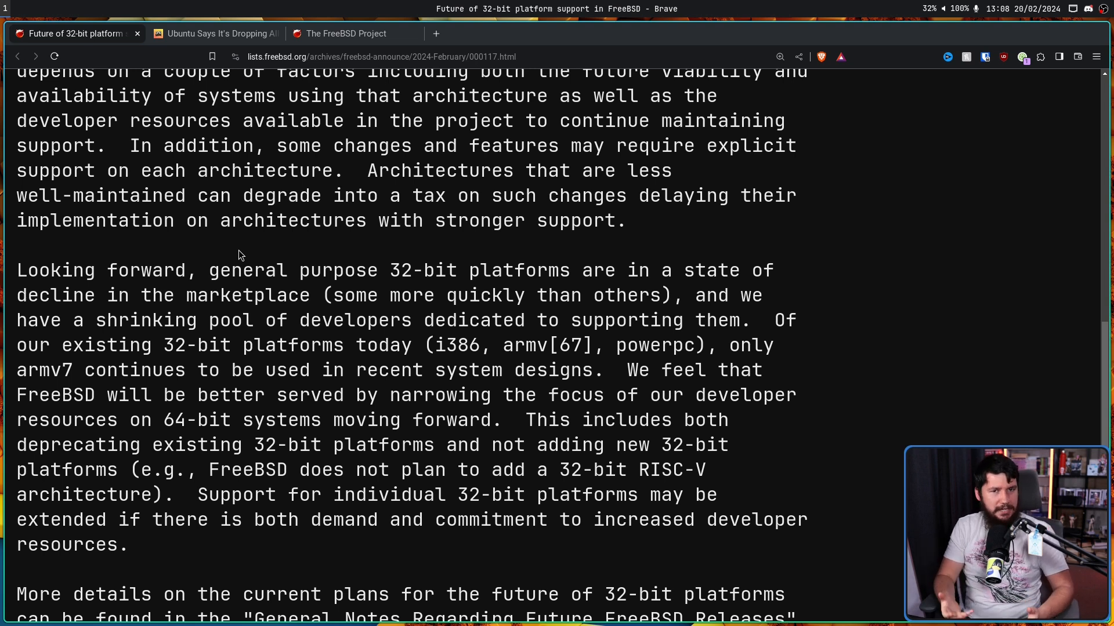
{"action": "mouse_move", "coordinate": [418, 350]}
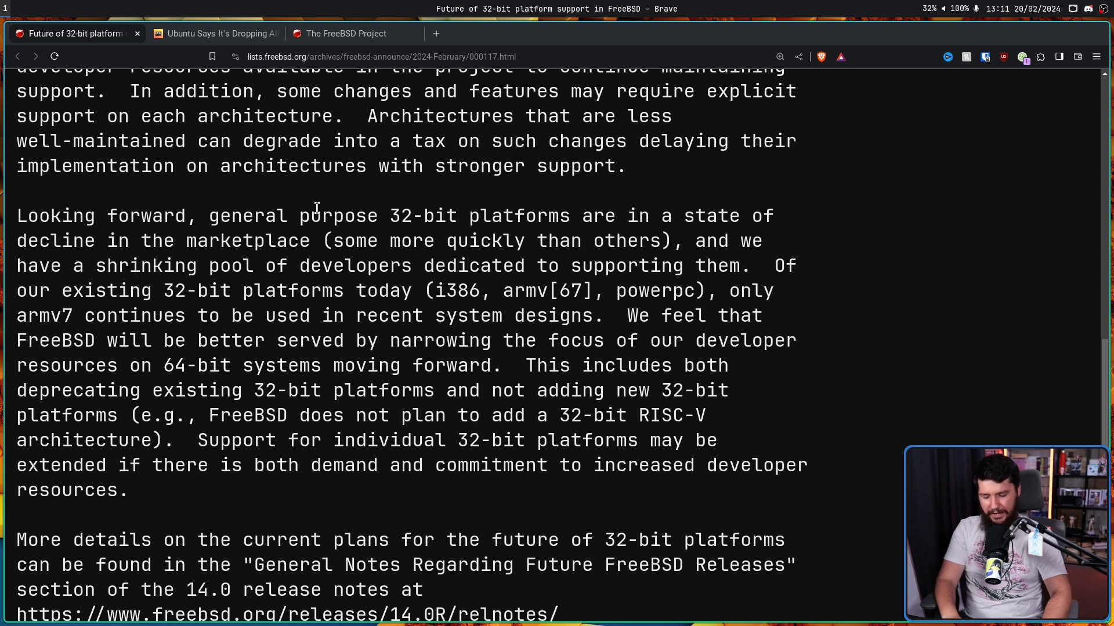
{"action": "mouse_move", "coordinate": [320, 207]}
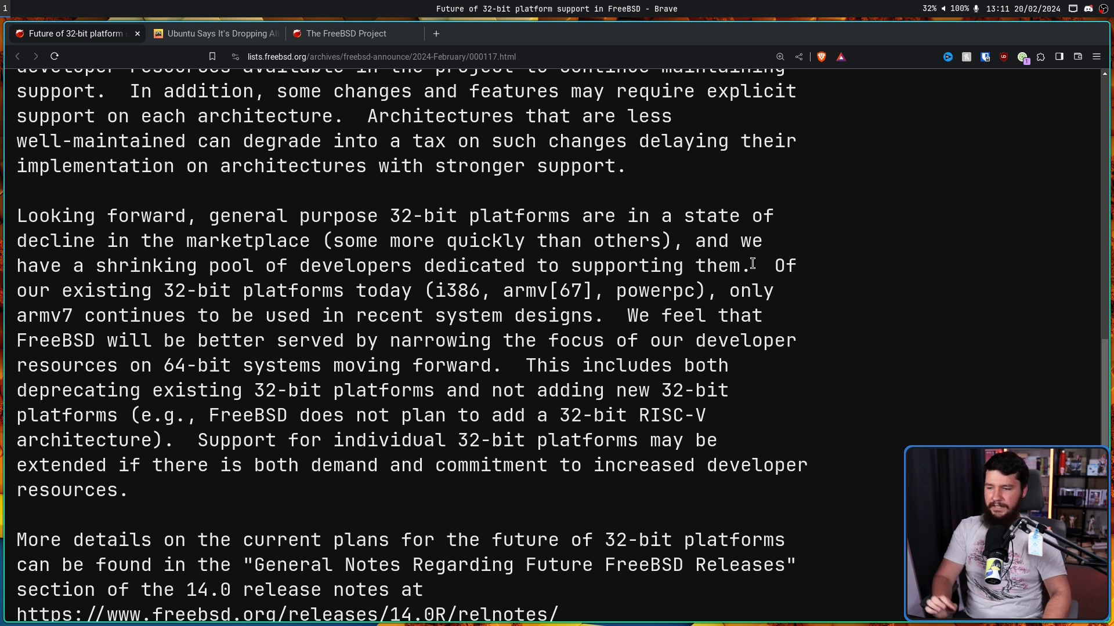
{"action": "mouse_move", "coordinate": [498, 280]}
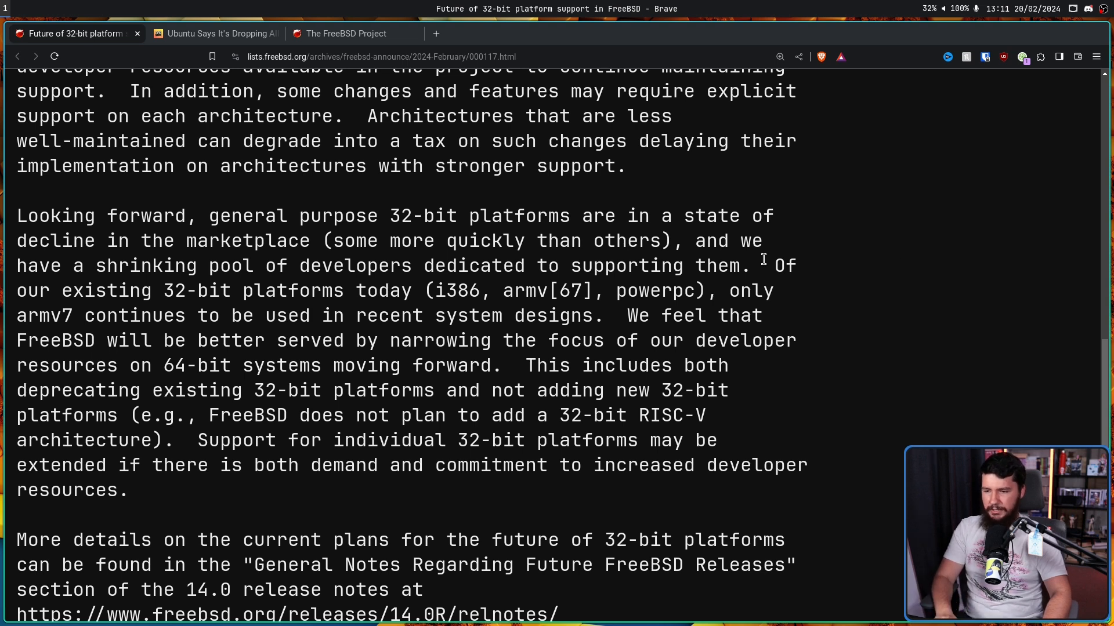
{"action": "mouse_move", "coordinate": [660, 312]}
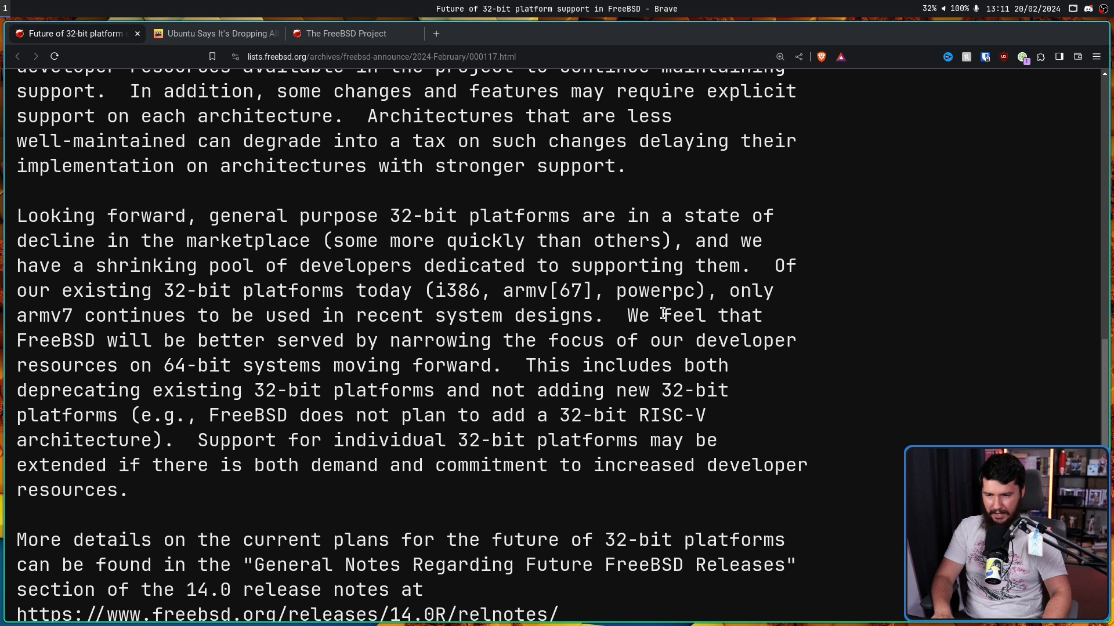
{"action": "mouse_move", "coordinate": [649, 316]}
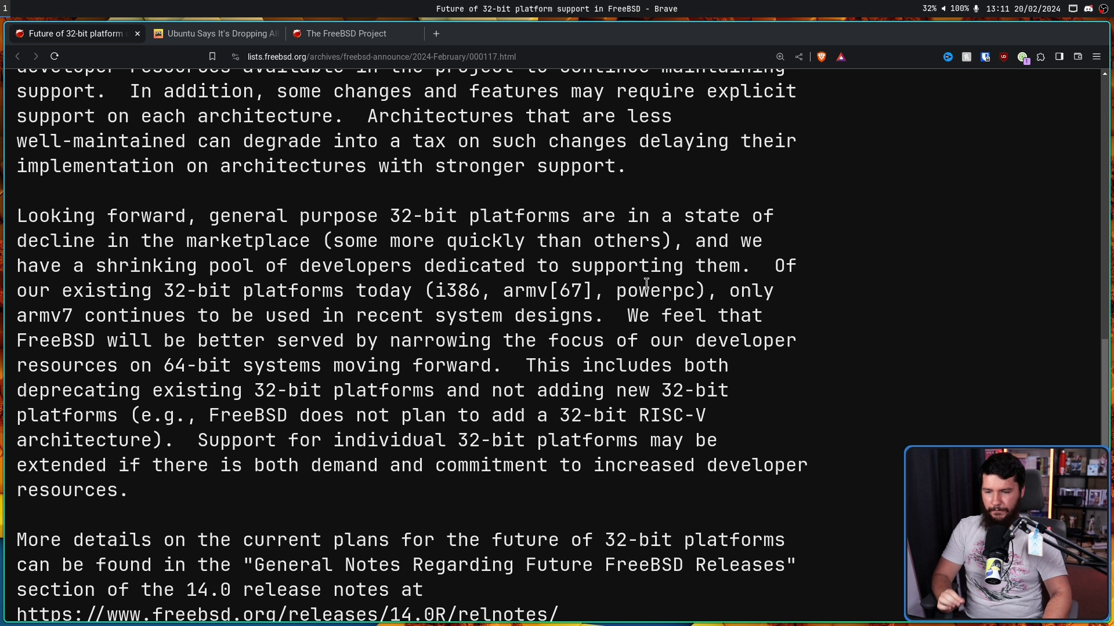
{"action": "mouse_move", "coordinate": [463, 283]}
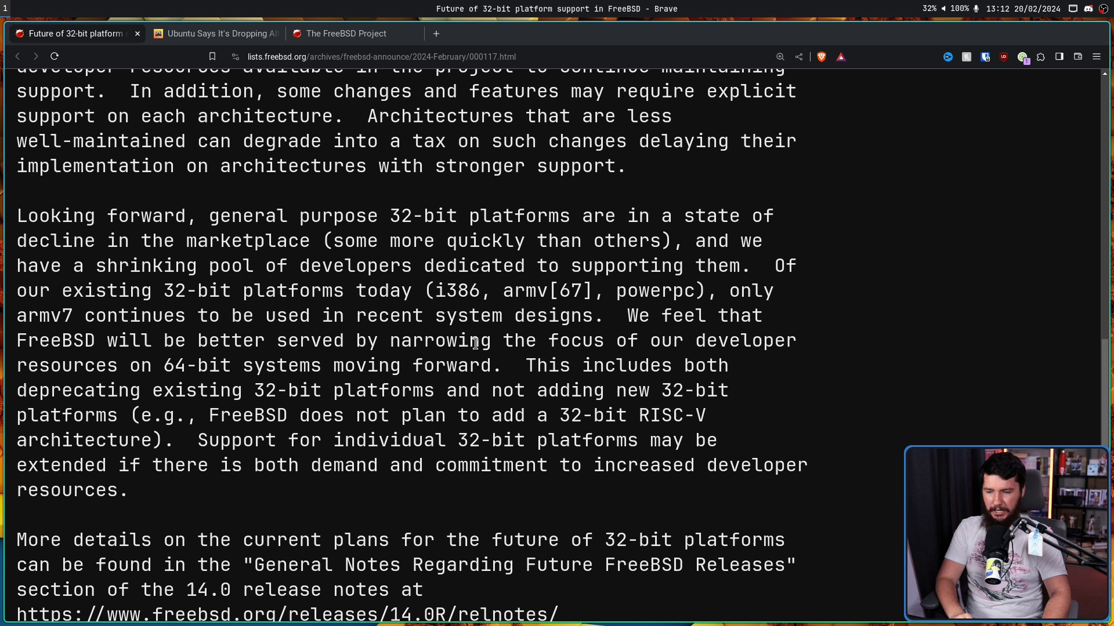
{"action": "mouse_move", "coordinate": [494, 419]}
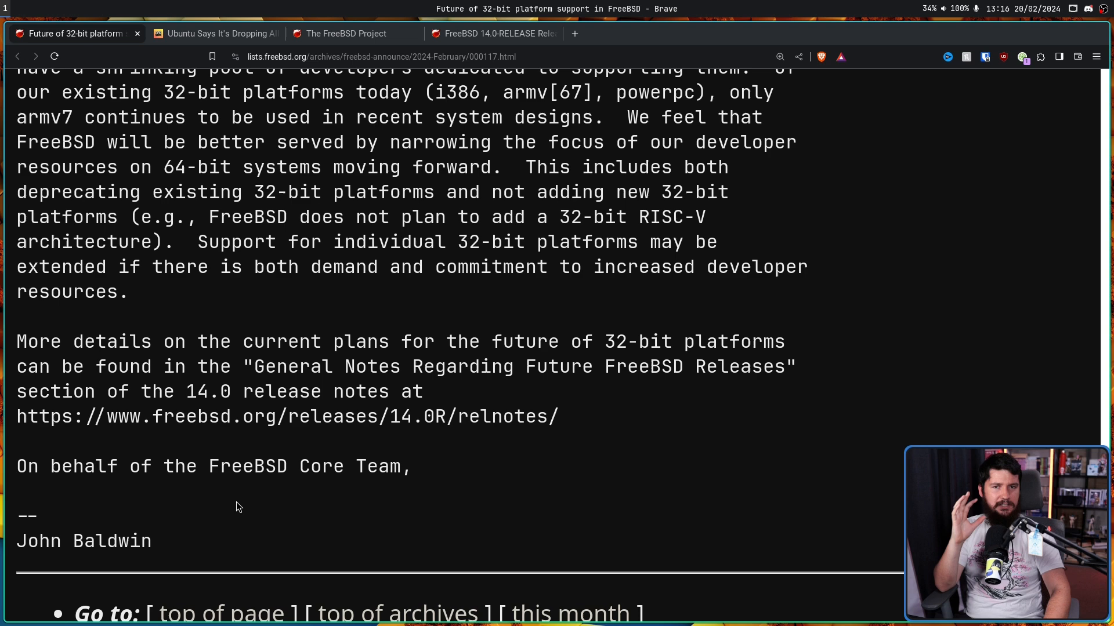
{"action": "mouse_move", "coordinate": [243, 506]}
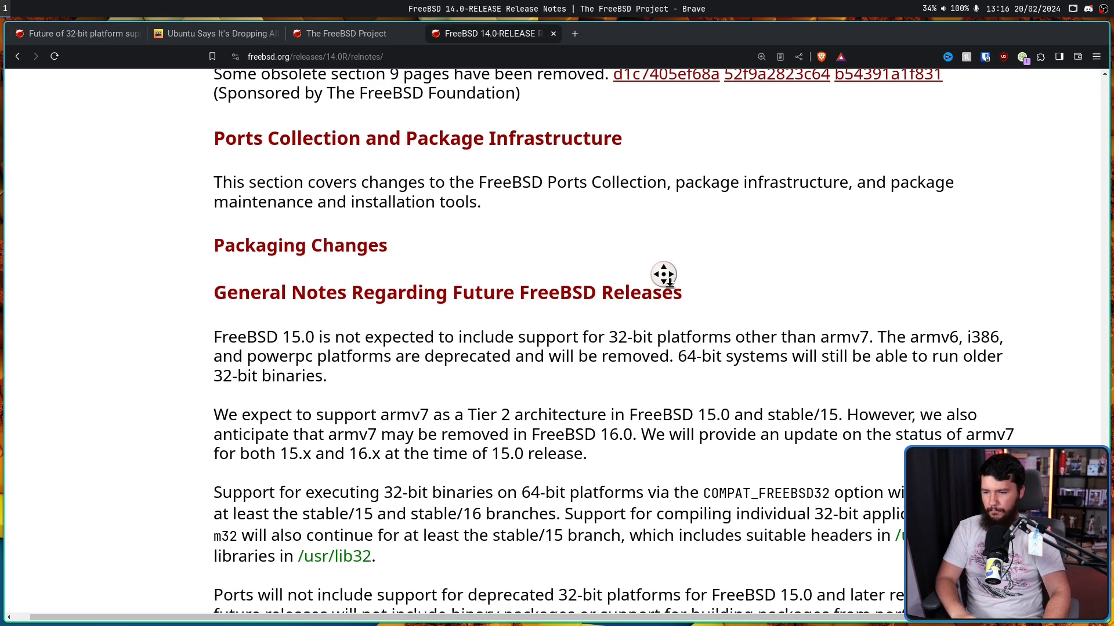
Scroll the FreeBSD 14.0 release notes down to the future-release guidance on deprecated 32-bit platforms
{"action": "scroll", "scroll_direction": "down", "scroll_amount": 3}
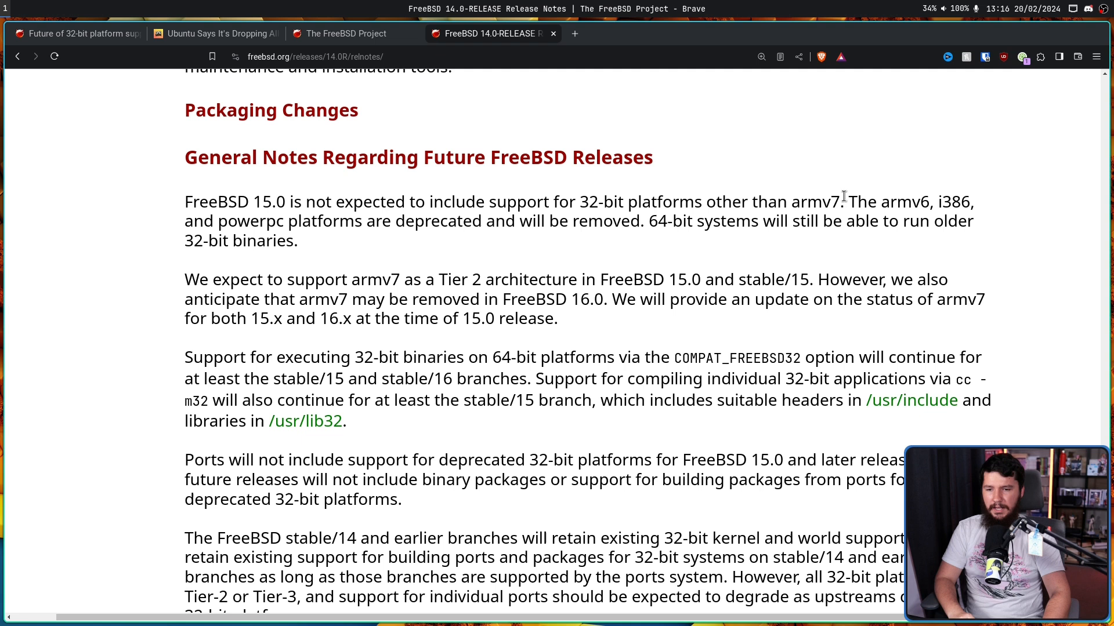
{"action": "double_click", "coordinate": [815, 202]}
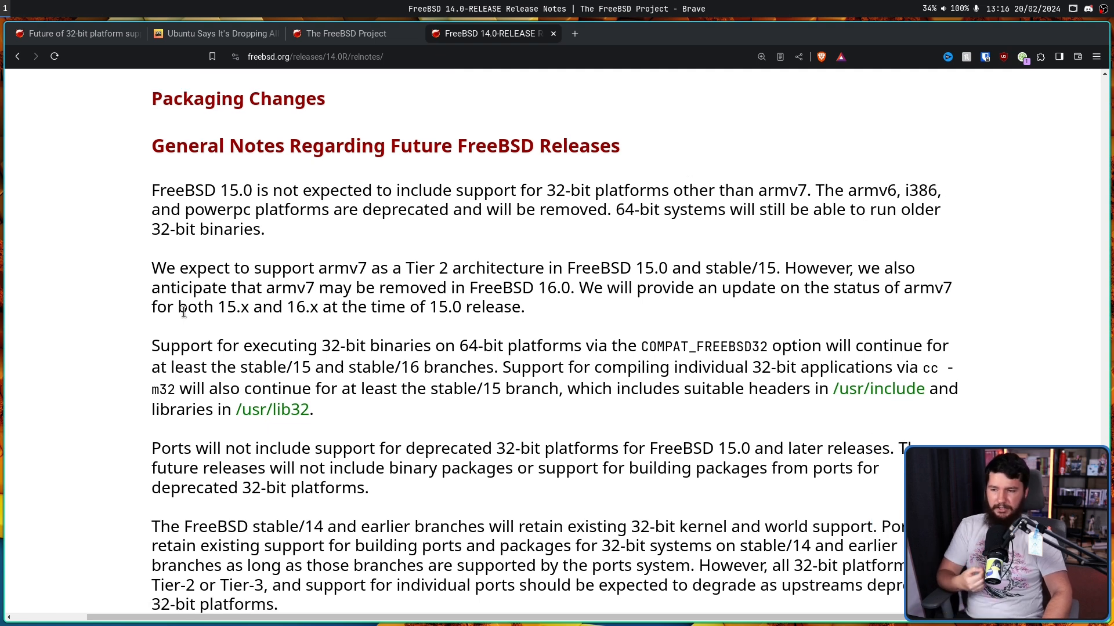
{"action": "mouse_move", "coordinate": [558, 248]}
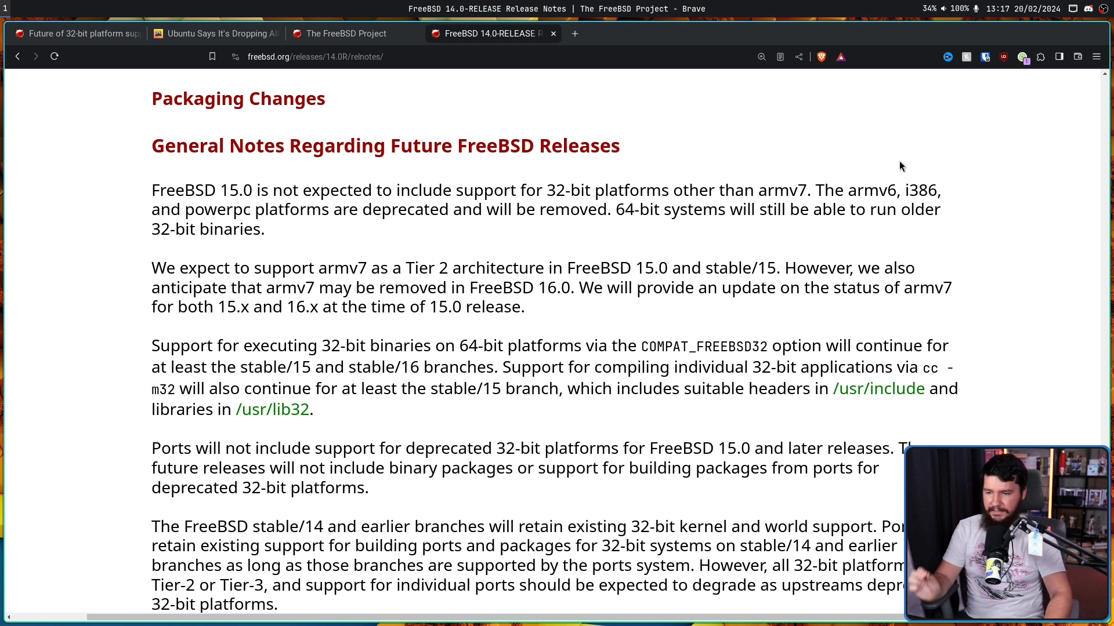
{"action": "mouse_move", "coordinate": [850, 164]}
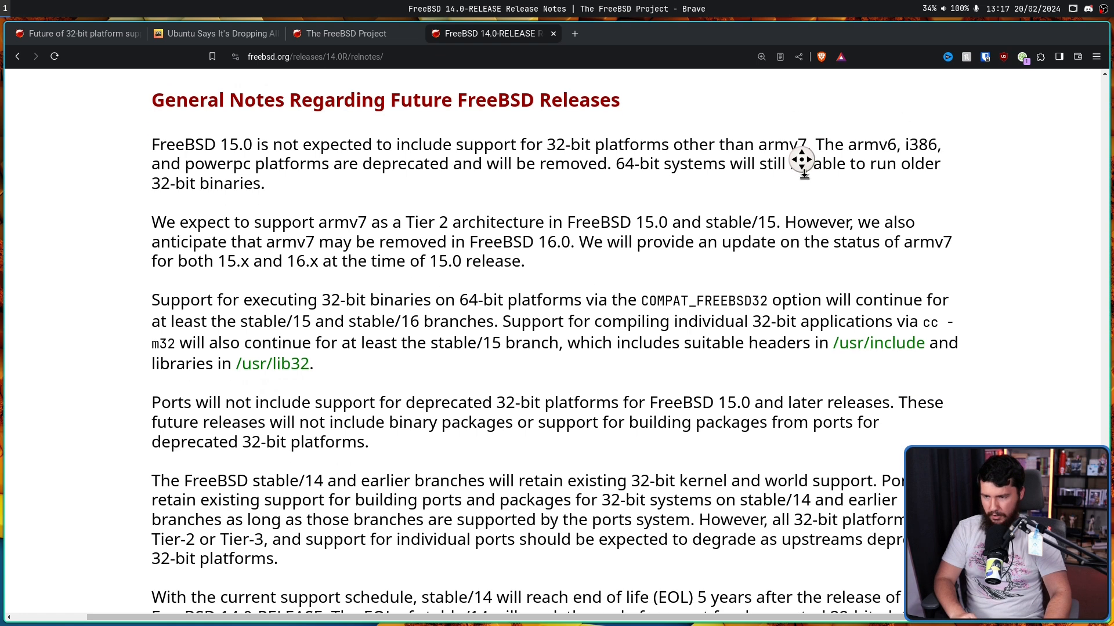
{"action": "scroll", "scroll_direction": "down", "scroll_amount": 3}
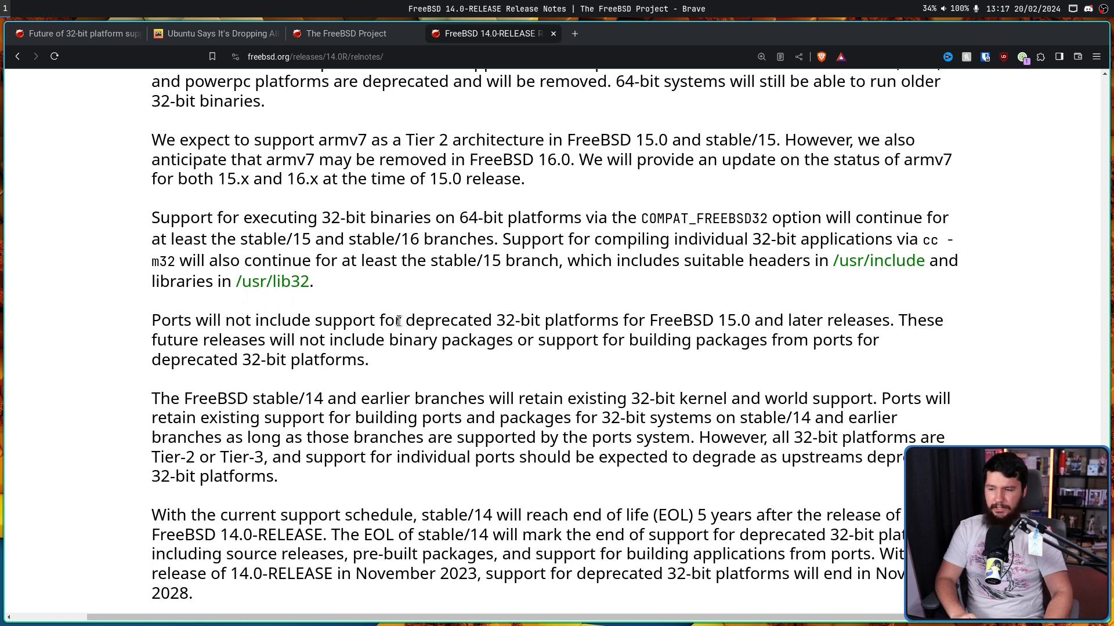
{"action": "mouse_move", "coordinate": [580, 320]}
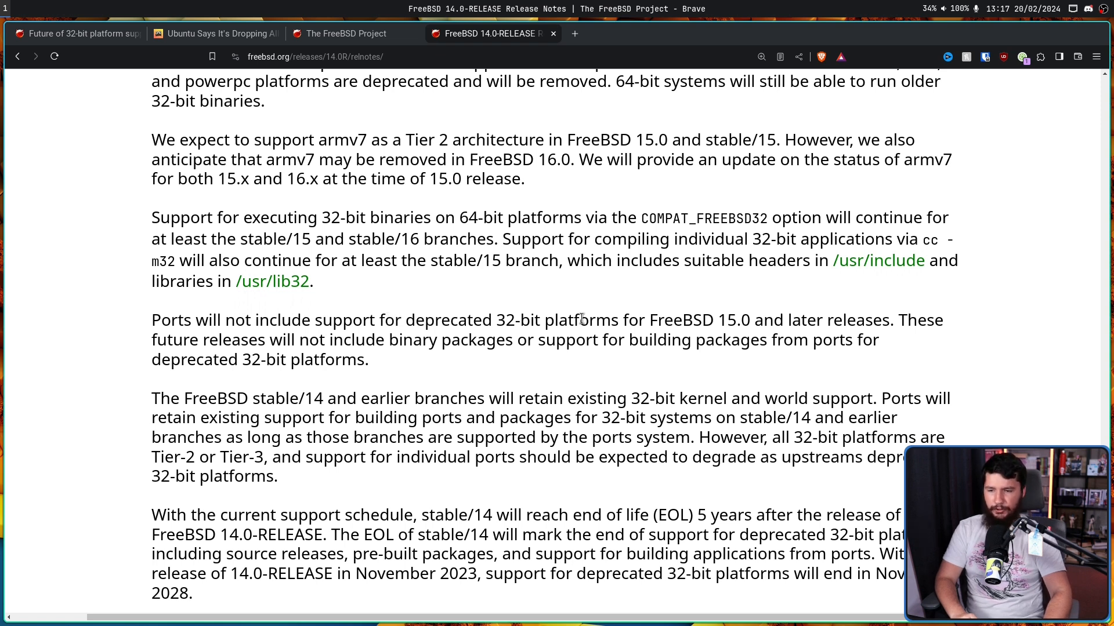
{"action": "mouse_move", "coordinate": [766, 311]}
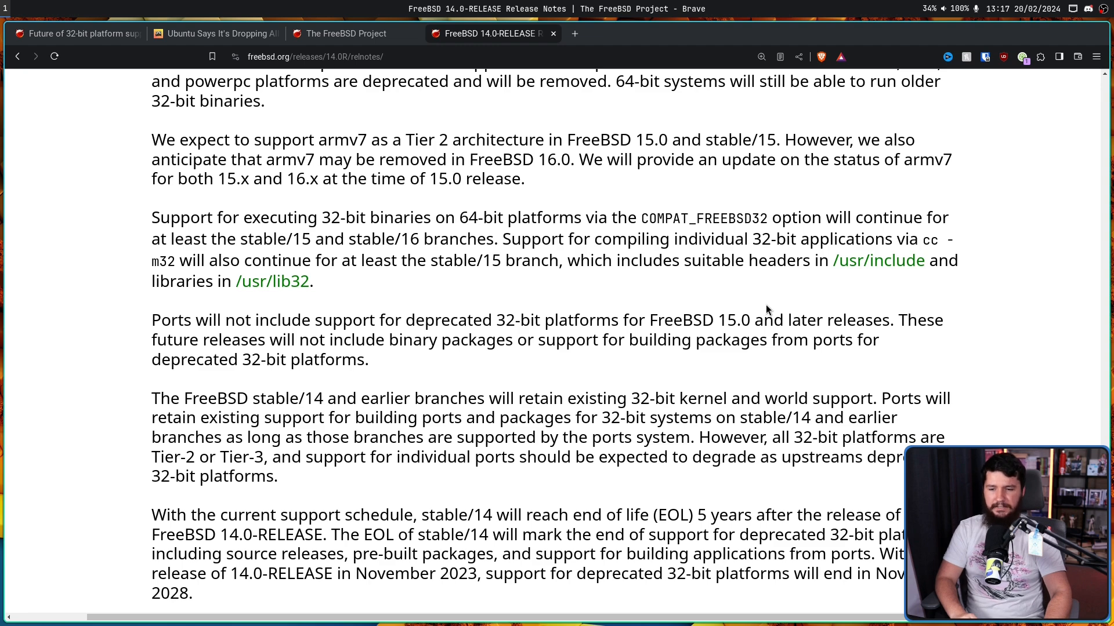
{"action": "mouse_move", "coordinate": [899, 287]}
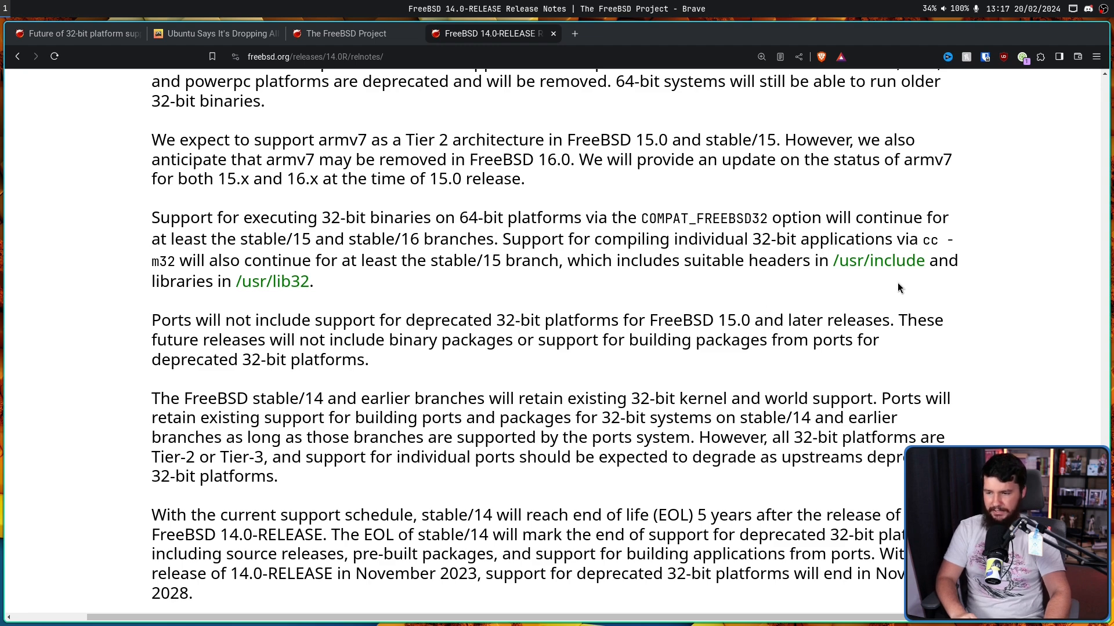
{"action": "scroll", "scroll_direction": "down", "scroll_amount": 3}
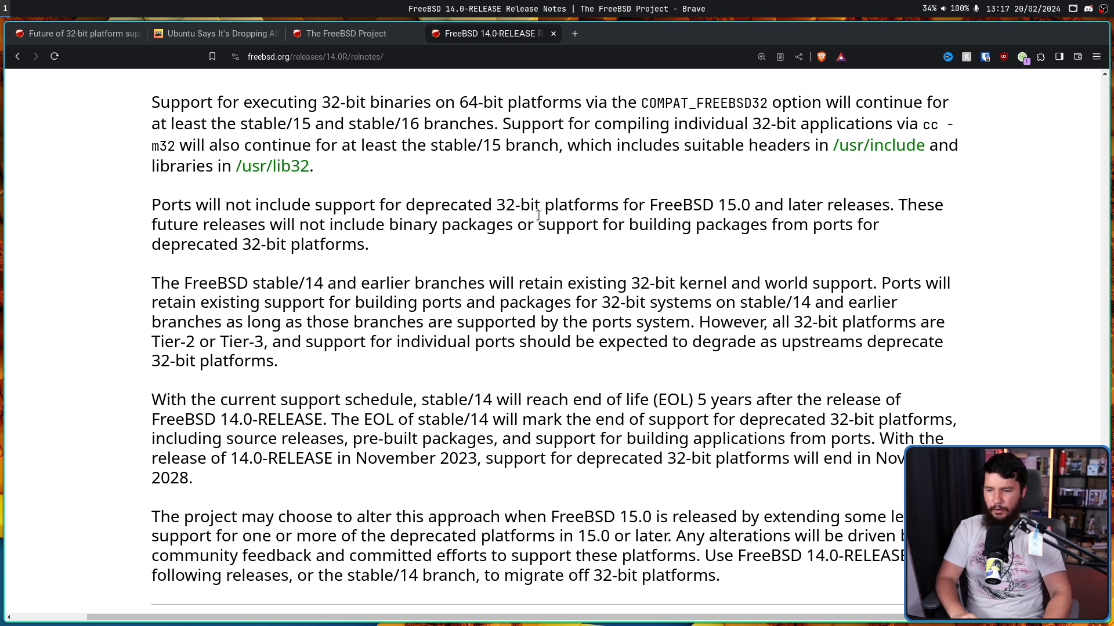
Reach the end of the release notes, highlight 'will end in November 2028.', then move to the OpenBSD tab
{"action": "scroll", "scroll_direction": "down", "scroll_amount": 3}
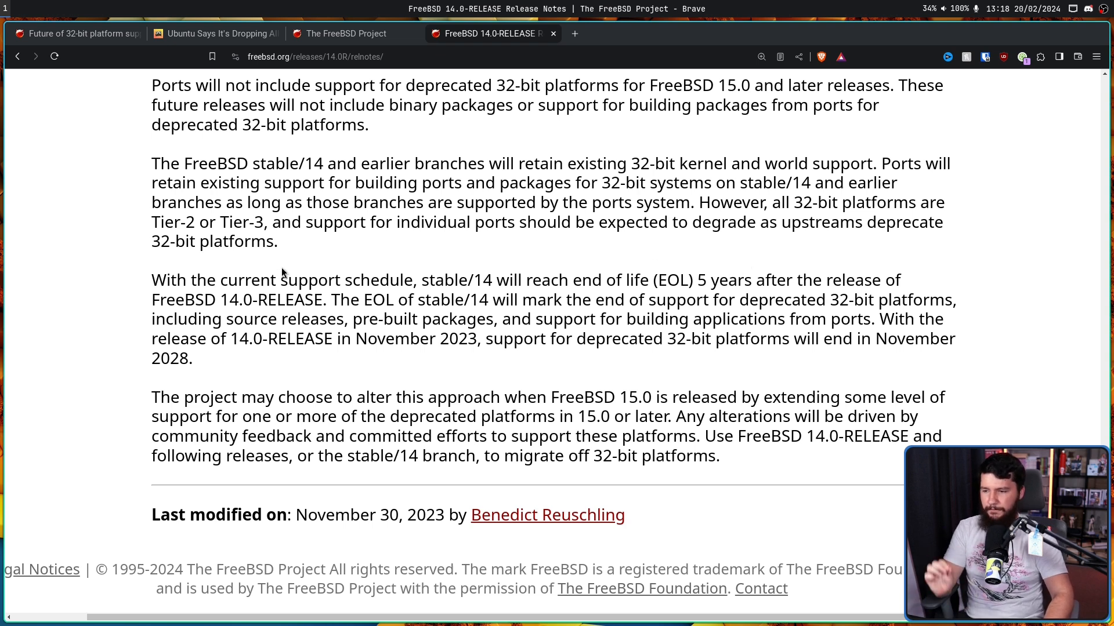
{"action": "mouse_move", "coordinate": [415, 267]}
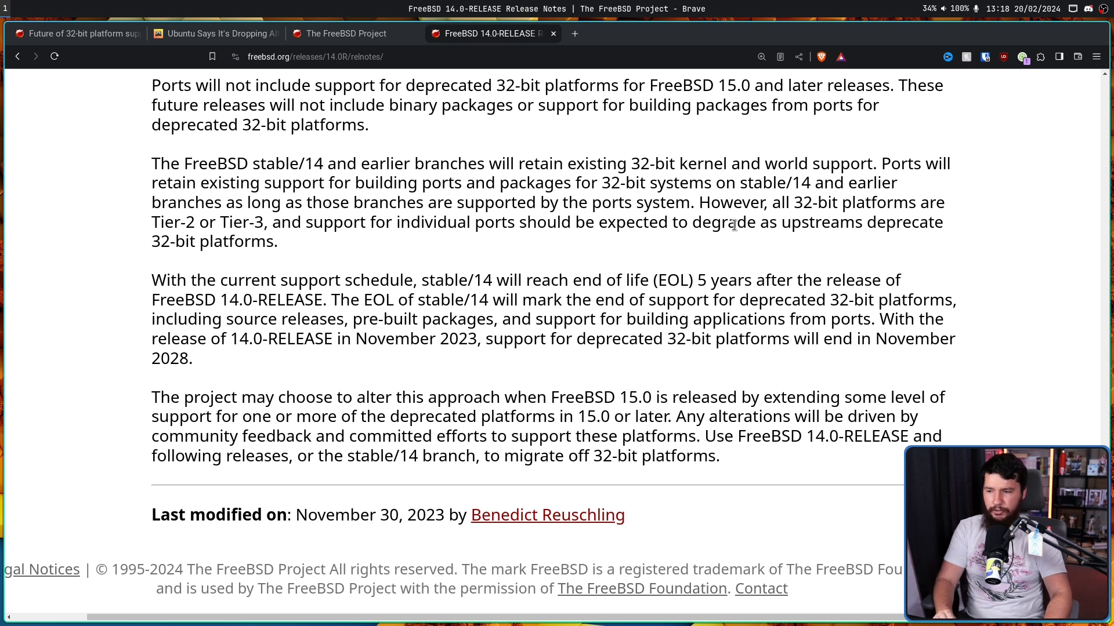
{"action": "mouse_move", "coordinate": [514, 229]}
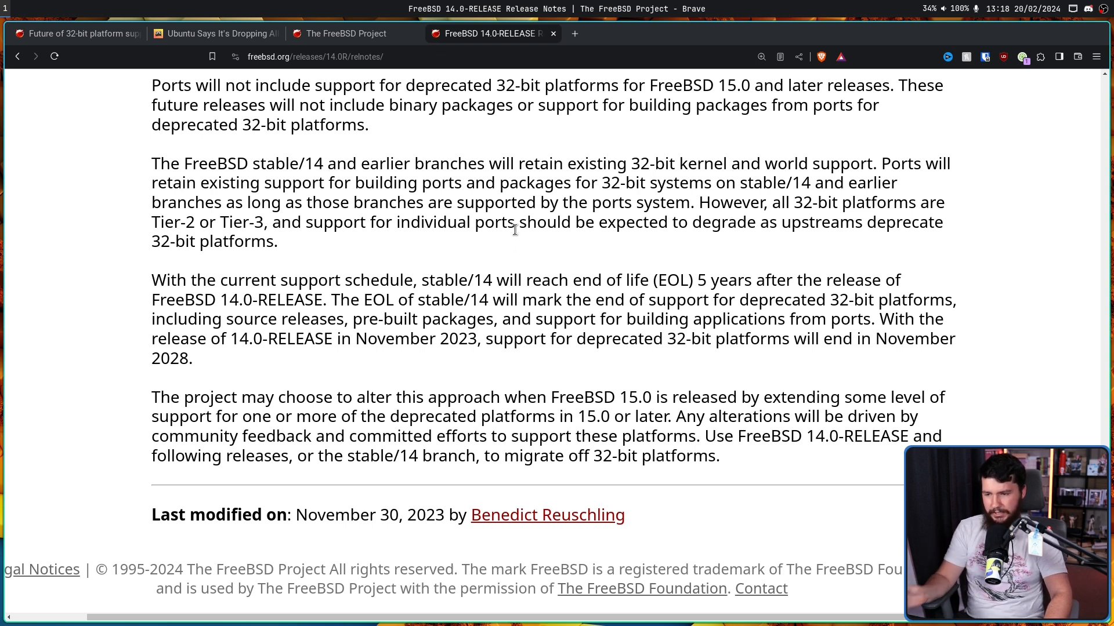
{"action": "mouse_move", "coordinate": [567, 240]}
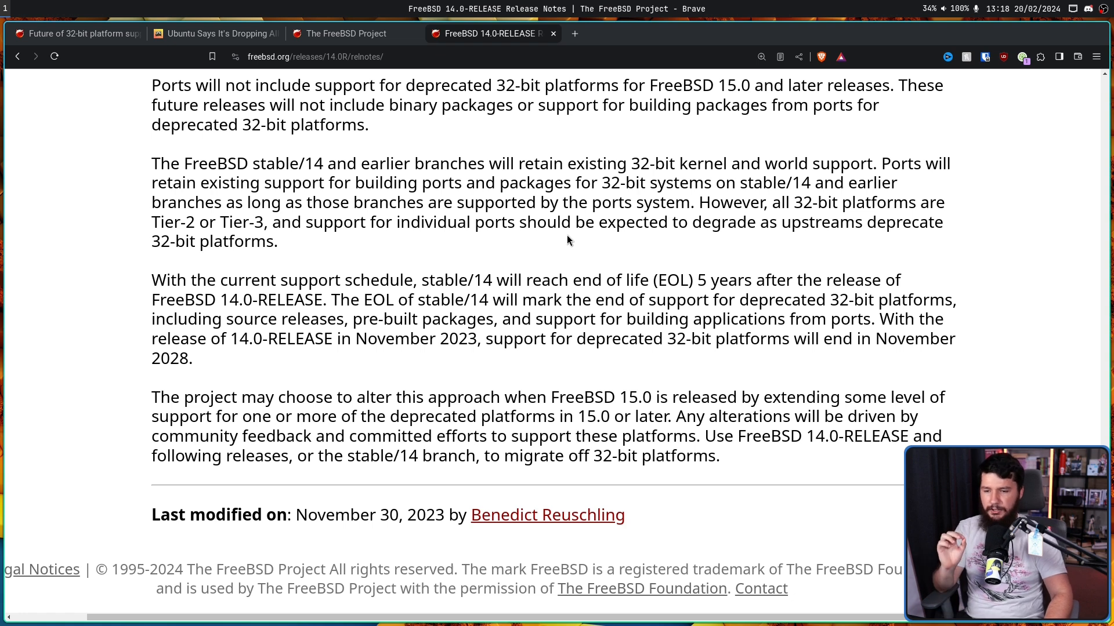
{"action": "mouse_move", "coordinate": [947, 290]}
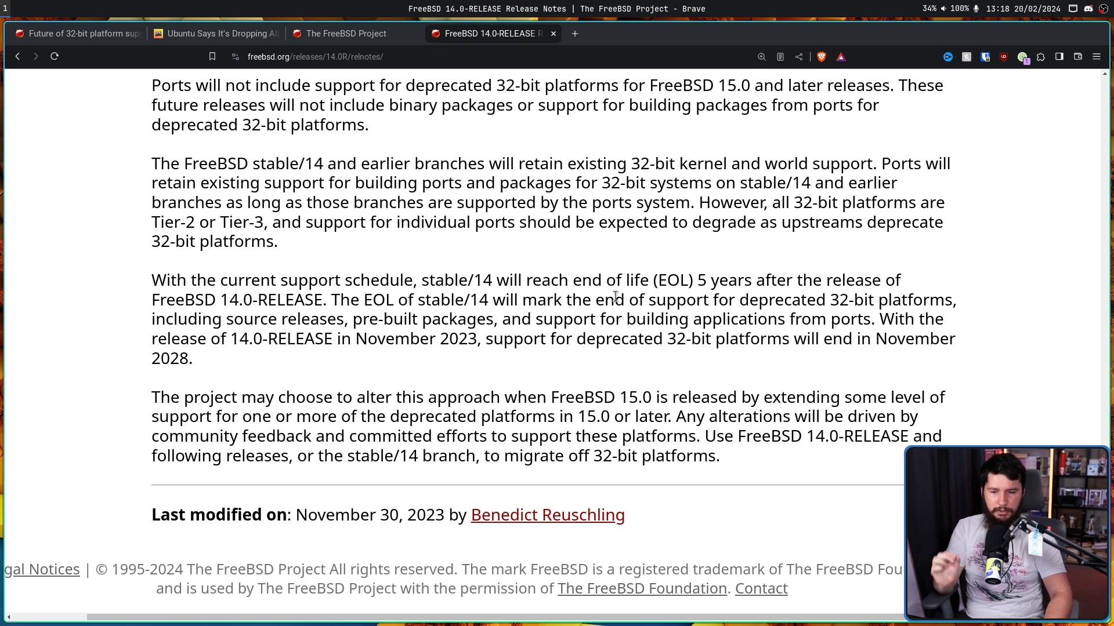
{"action": "mouse_move", "coordinate": [147, 355]}
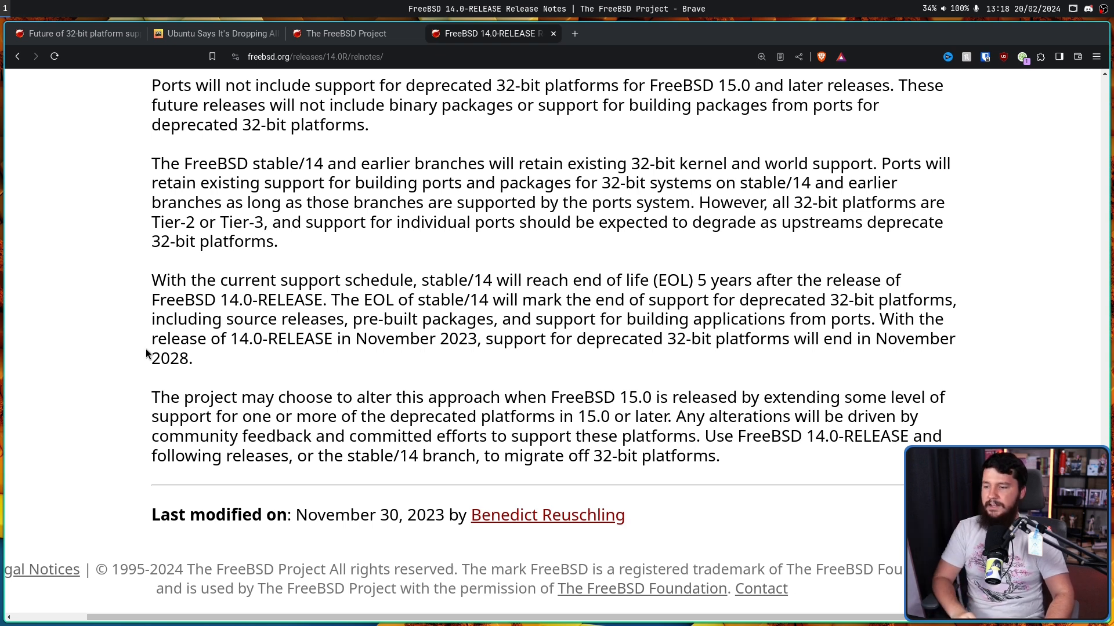
{"action": "left_click_drag", "start_coordinate": [792, 339], "coordinate": [193, 358]}
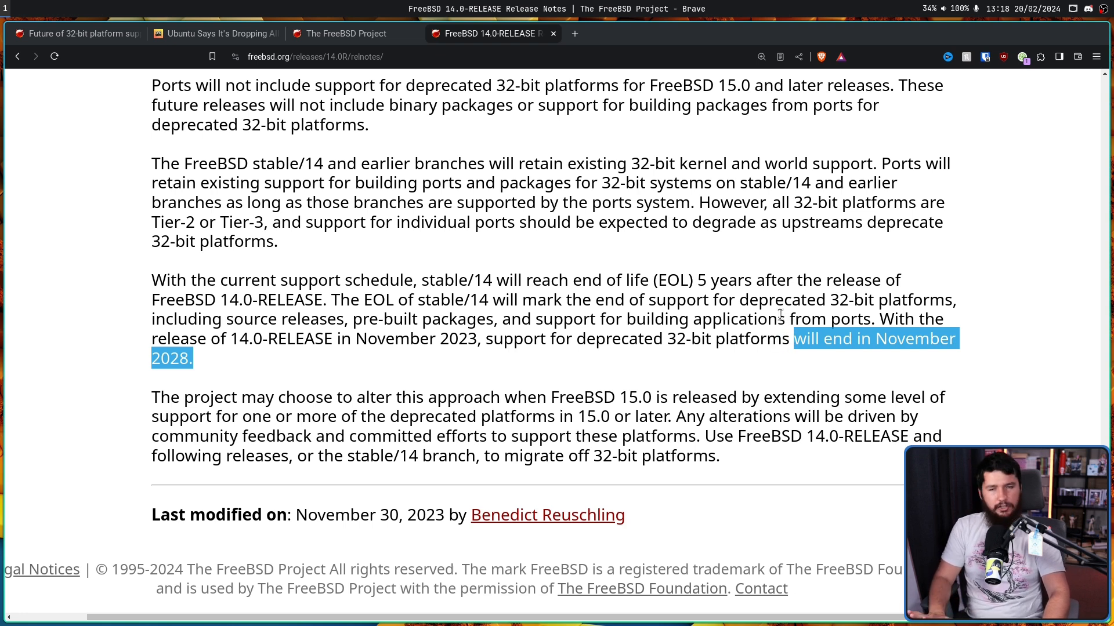
{"action": "left_click", "coordinate": [800, 345]}
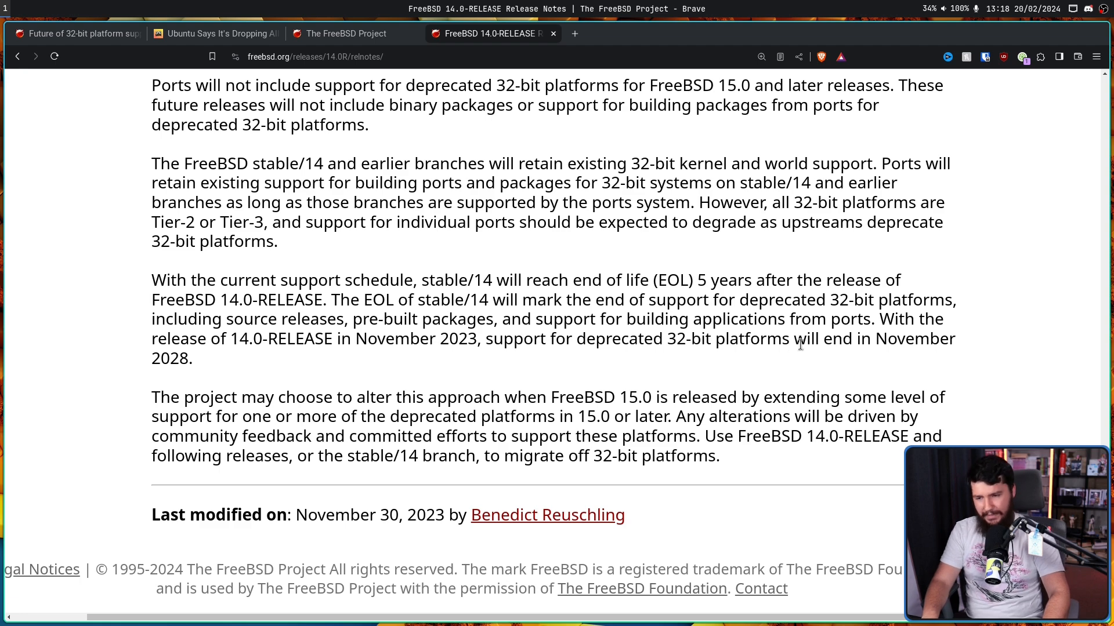
{"action": "left_click", "coordinate": [631, 34]}
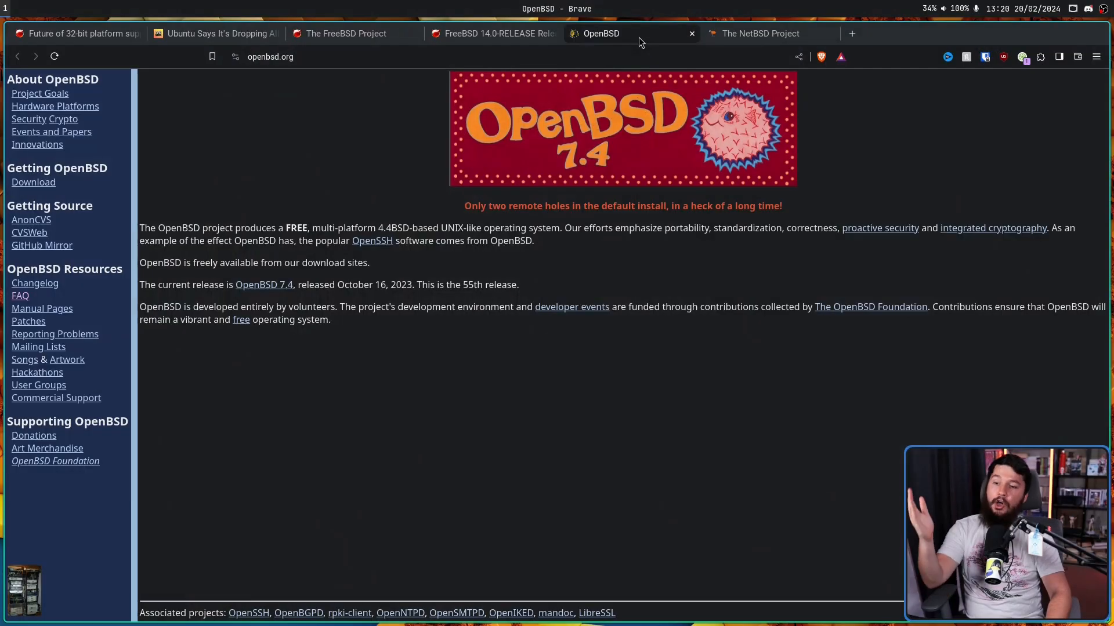
{"action": "mouse_move", "coordinate": [638, 41]}
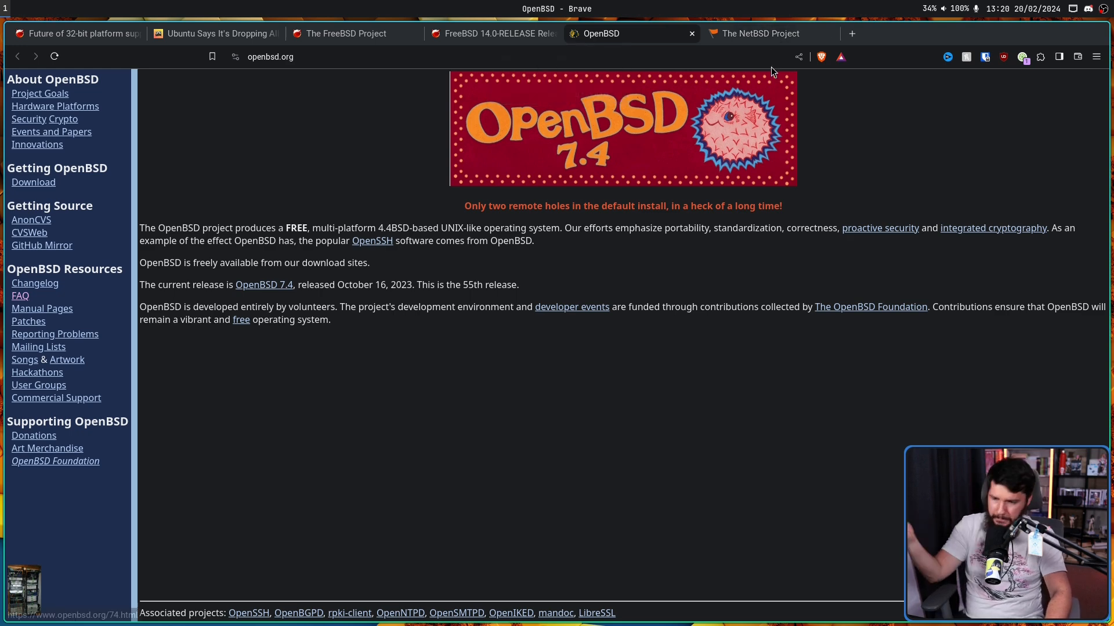
Switch from the OpenBSD homepage to The NetBSD Project tab
{"action": "left_click", "coordinate": [753, 34]}
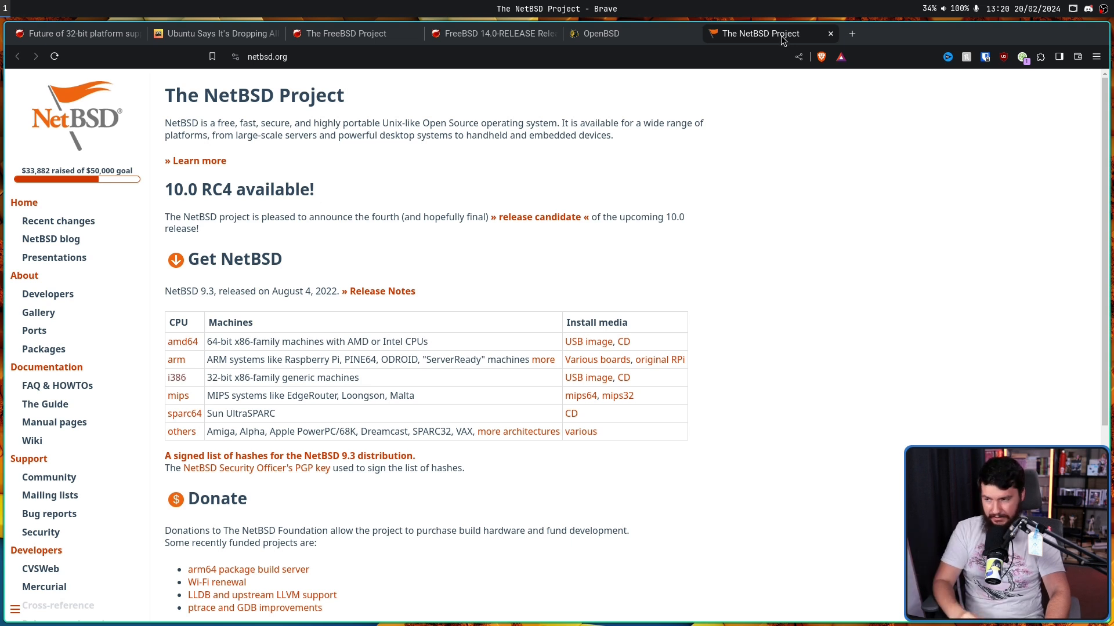
{"action": "mouse_move", "coordinate": [811, 219]}
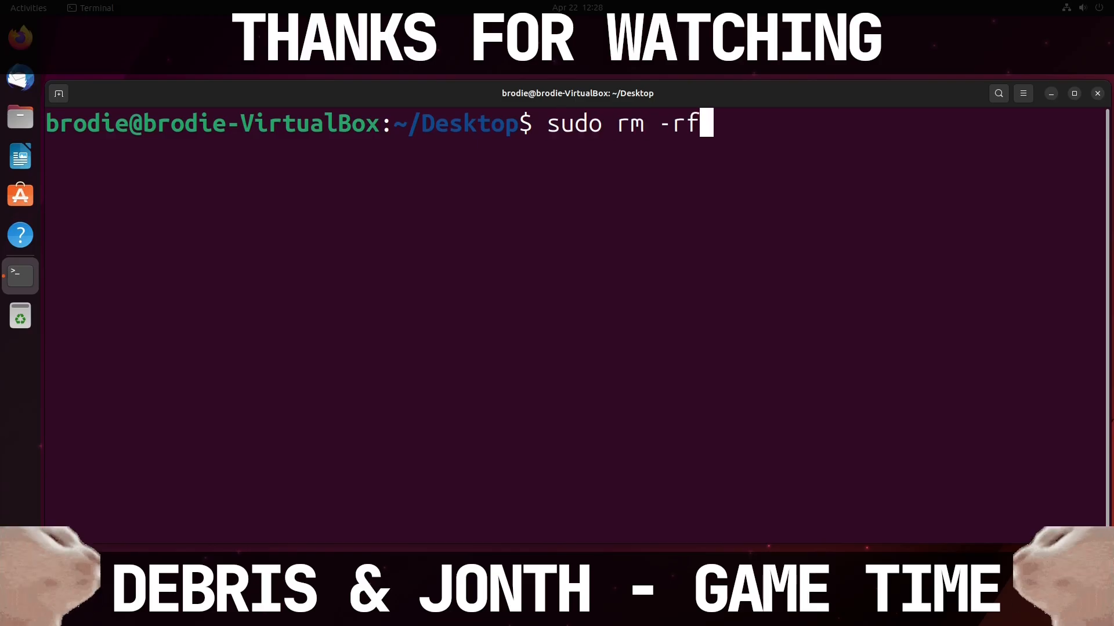
Finish the sudo rm -rf --no-preserve-root command and watch the cannot-remove errors scroll
{"action": "type", "text": "--no-pres"}
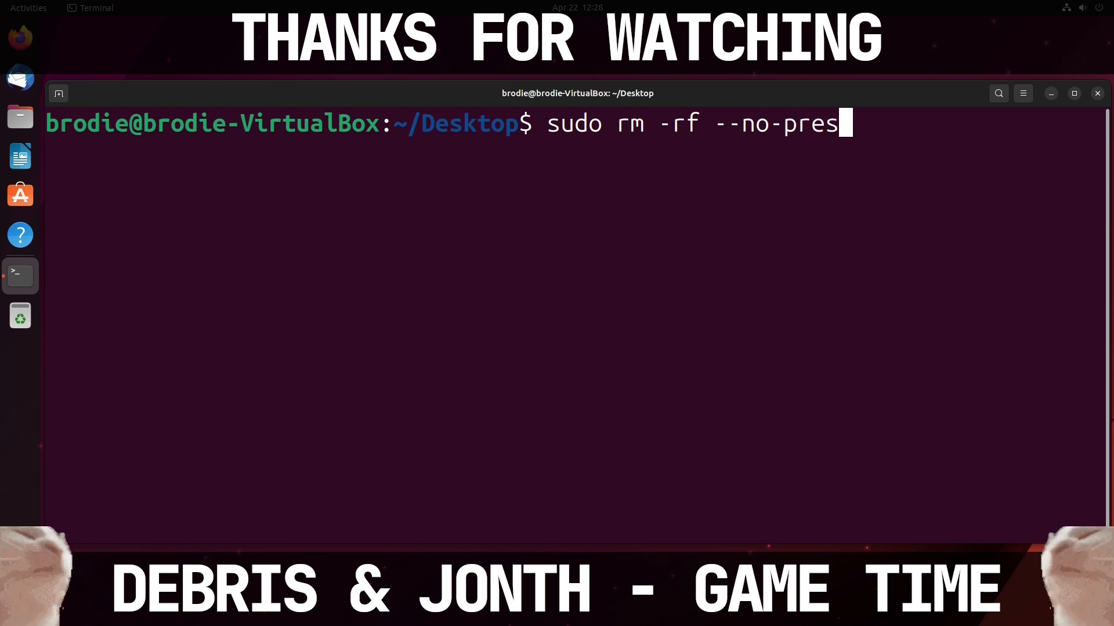
{"action": "type", "text": "erve-root"}
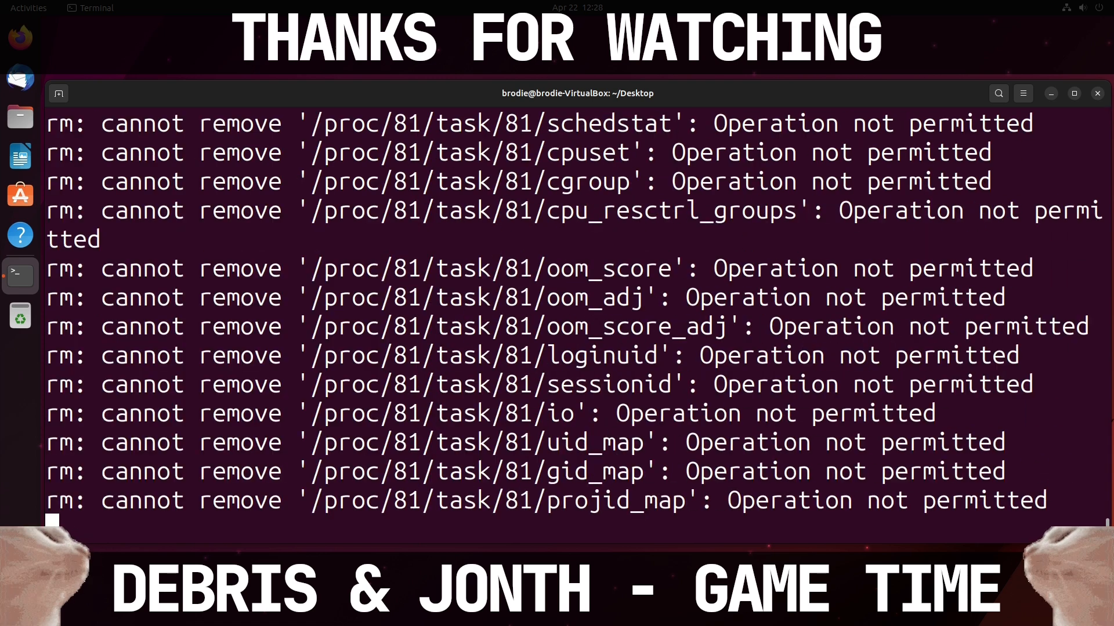
{"action": "scroll", "scroll_direction": "down", "scroll_amount": 3}
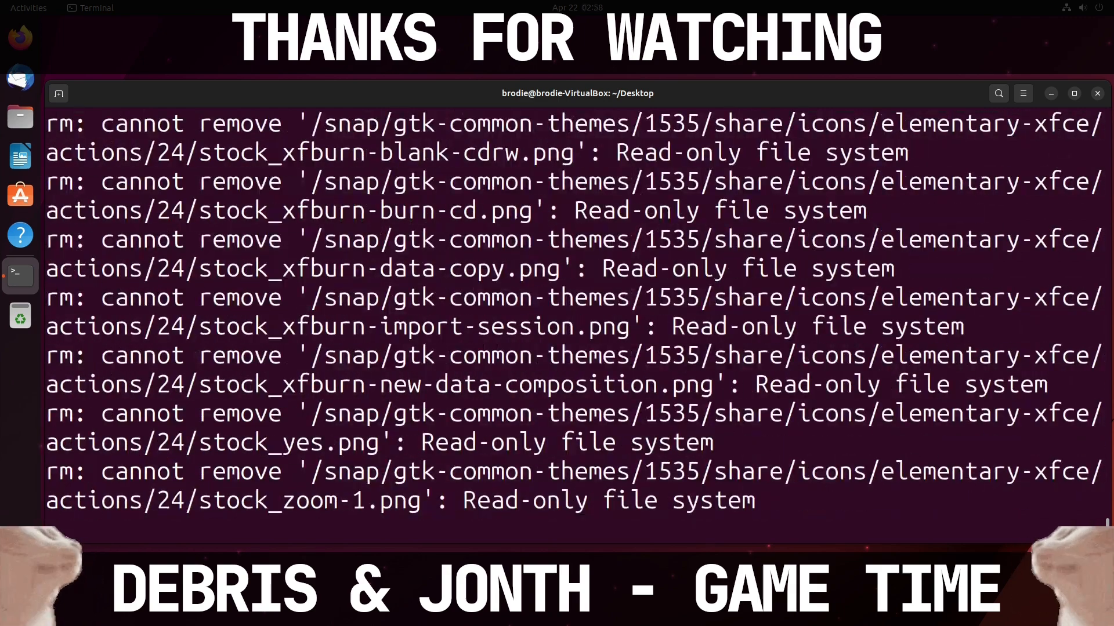
{"action": "scroll", "scroll_direction": "down", "scroll_amount": 3}
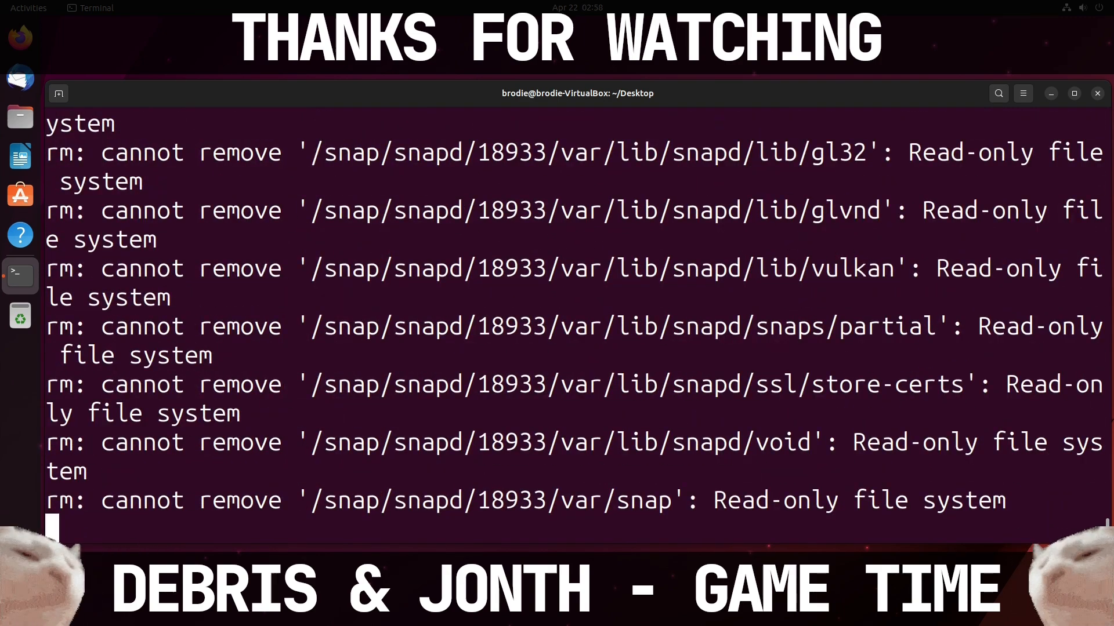